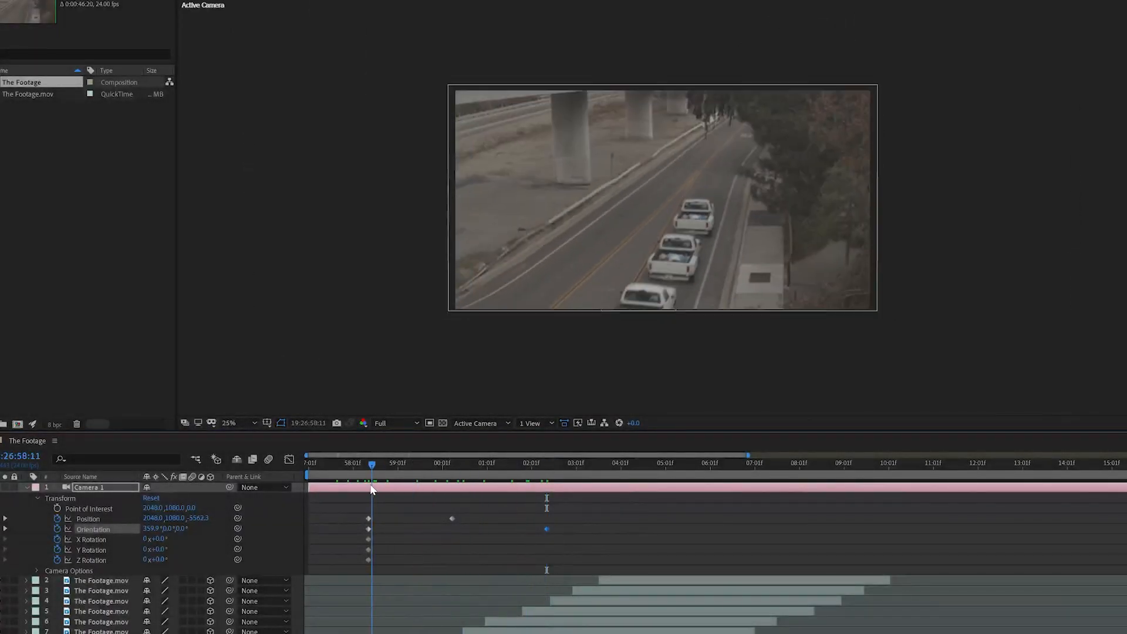
Preview the stacked truck footage, then add a Two-Node Camera with the 50mm preset.
left_click(366, 463)
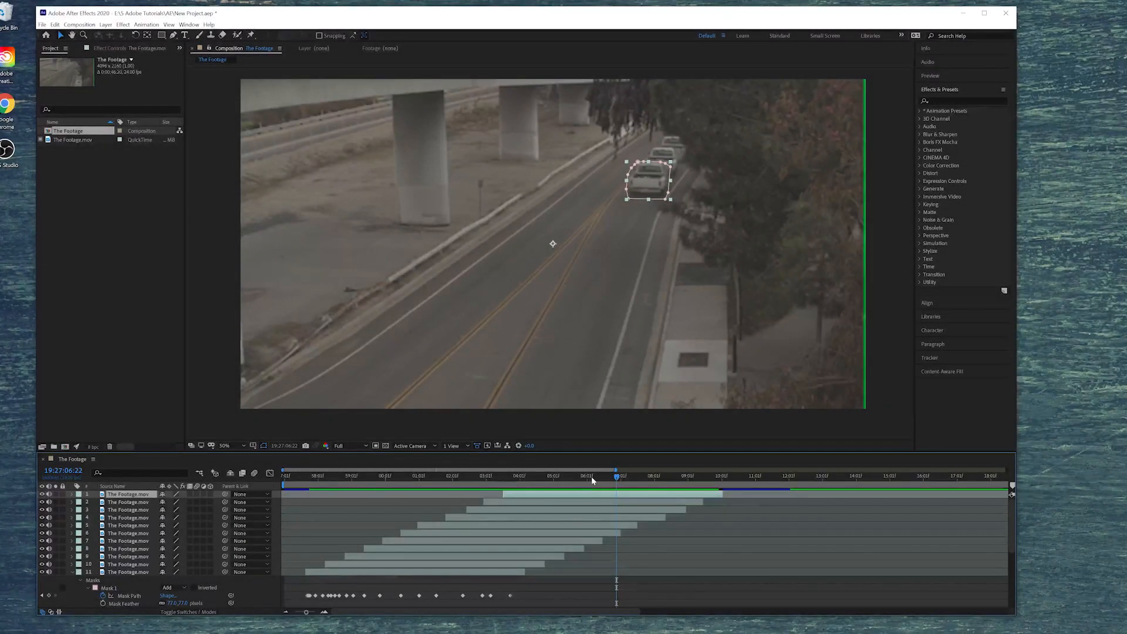
left_click(282, 482)
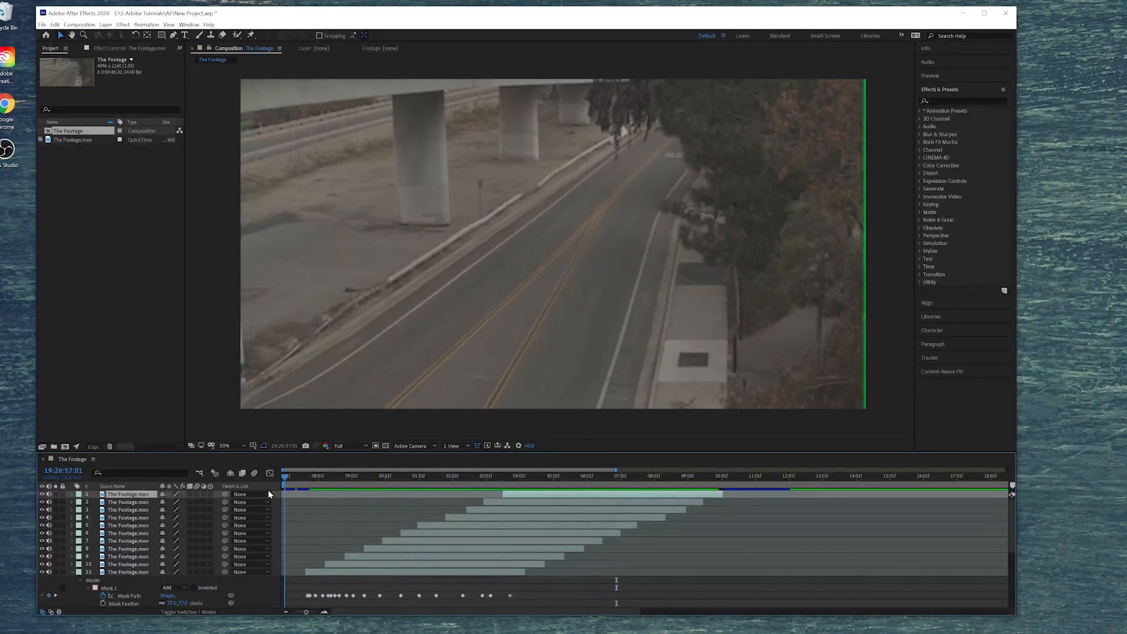
left_click(617, 482)
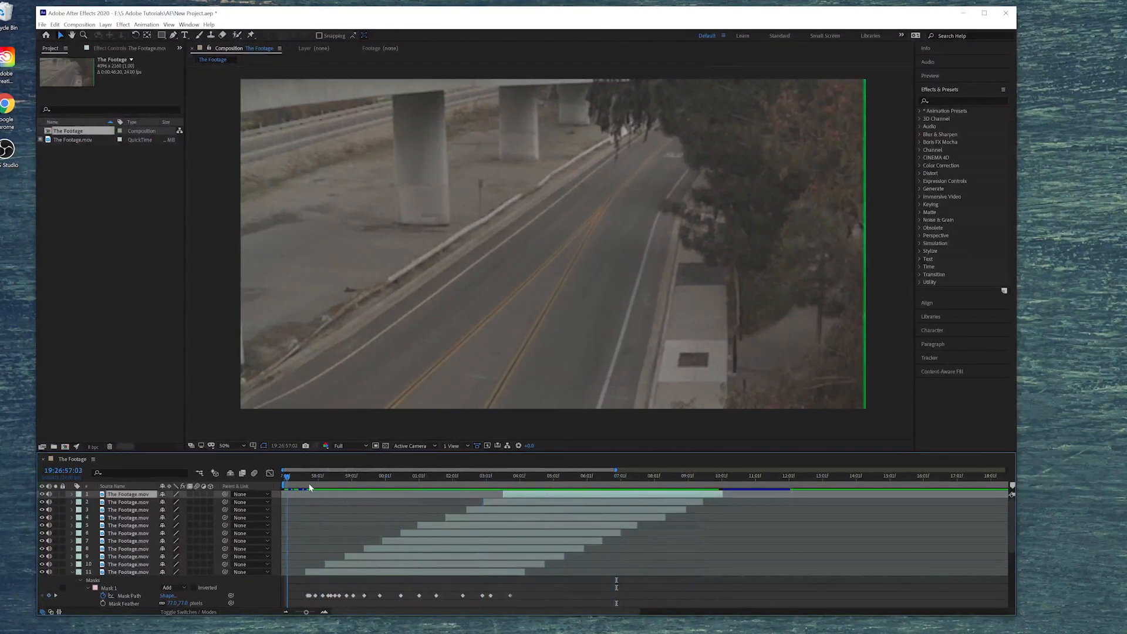
left_click(392, 477)
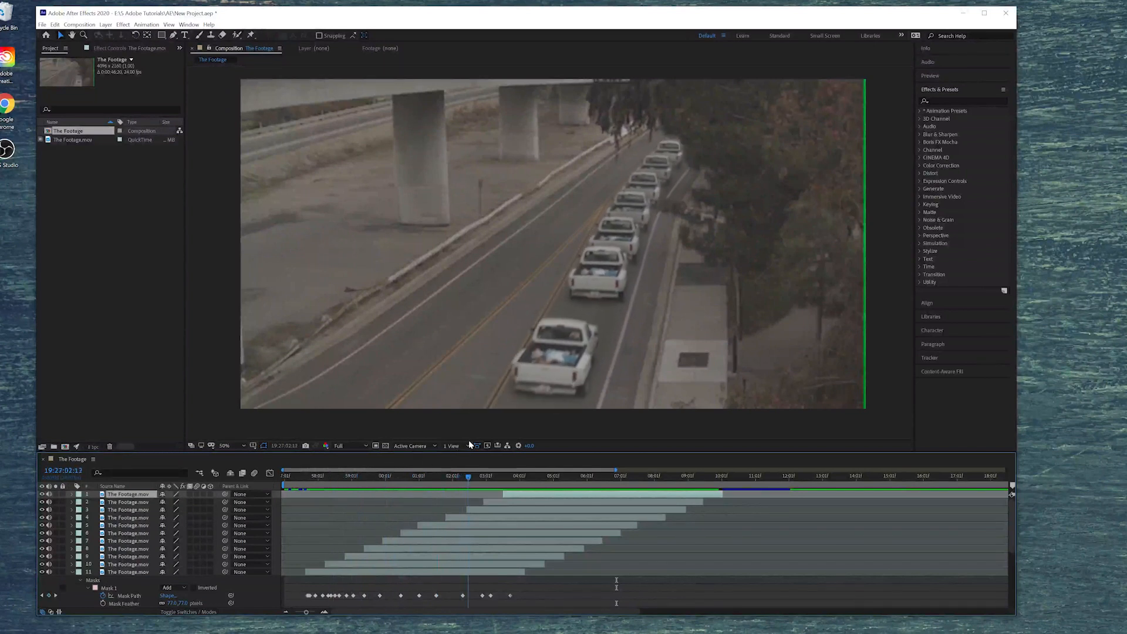
left_click(348, 475)
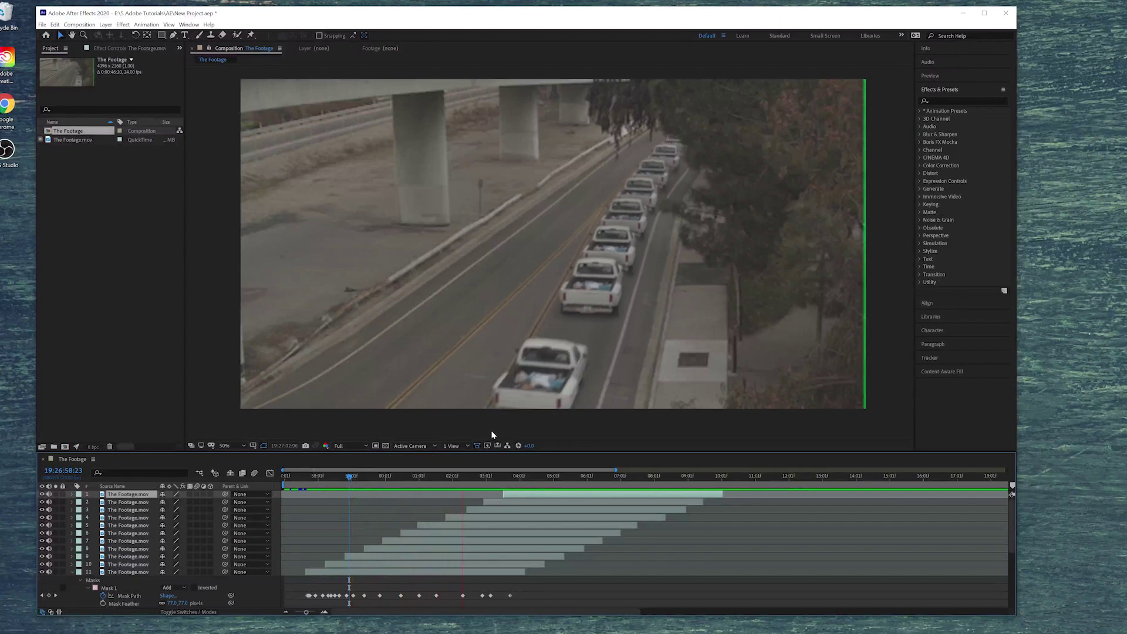
left_click(531, 475)
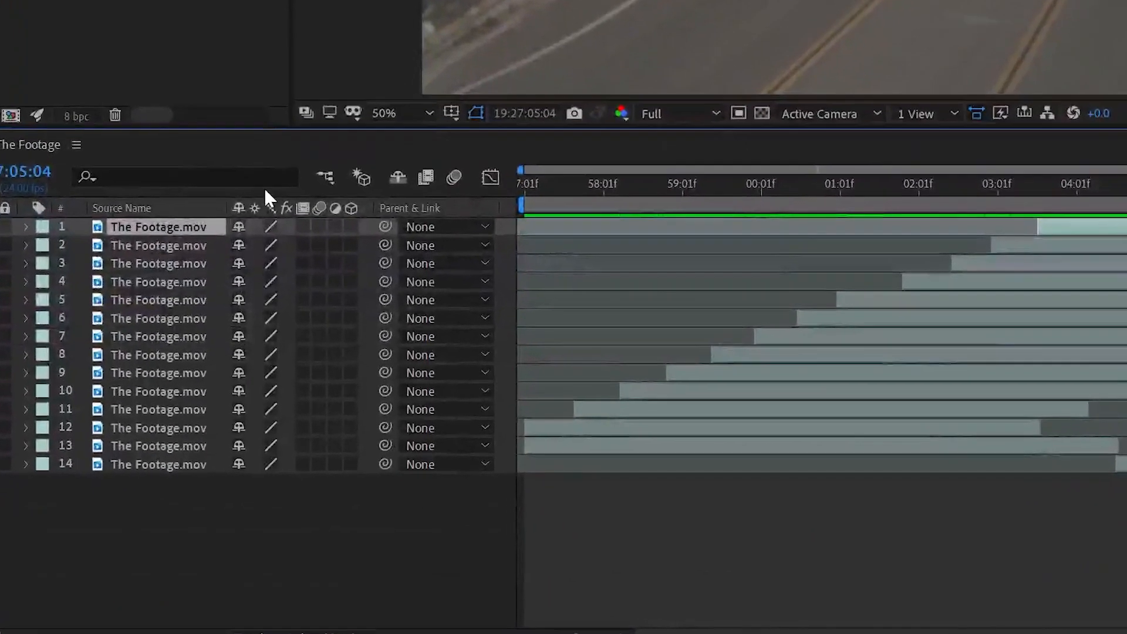
right_click(267, 197)
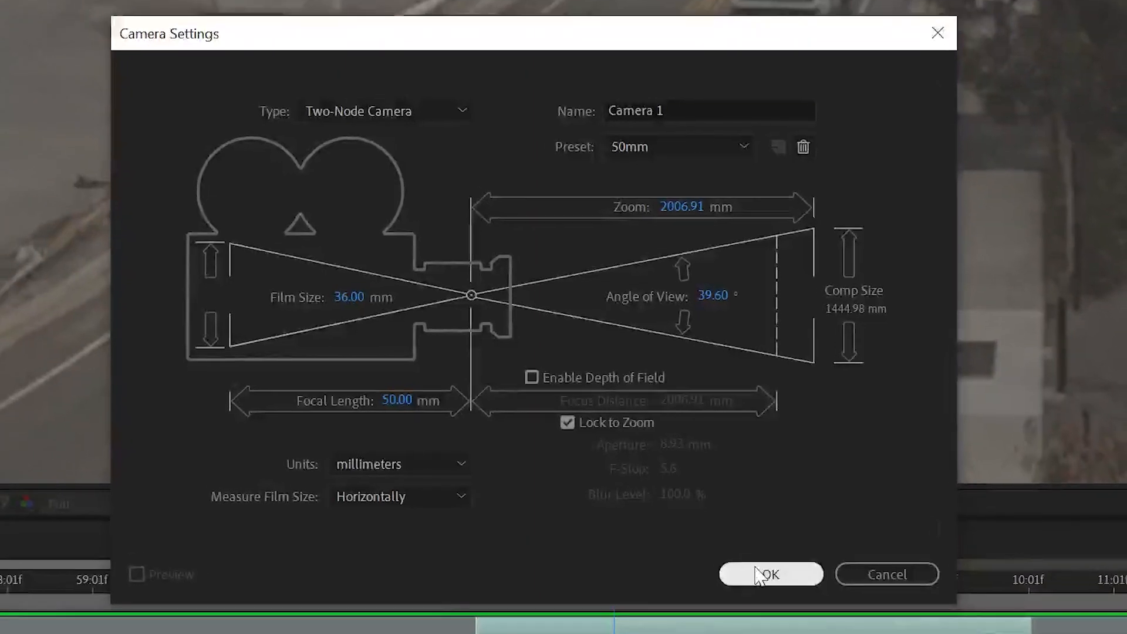
left_click(767, 574)
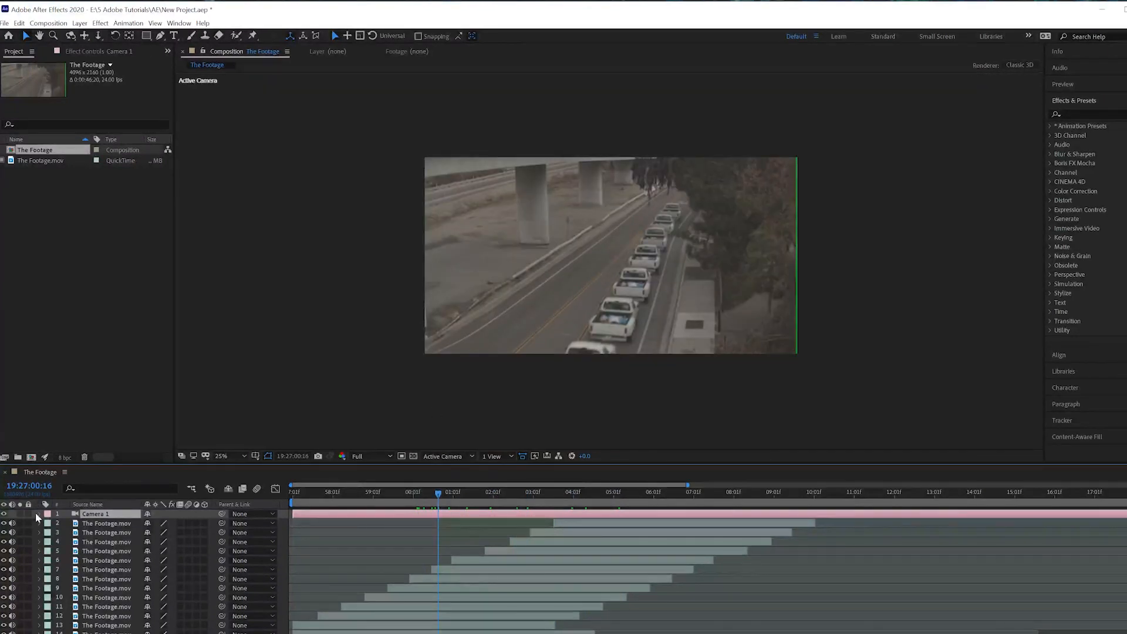
Twirl open Camera 1 to reveal its Transform and Camera Options groups.
left_click(34, 513)
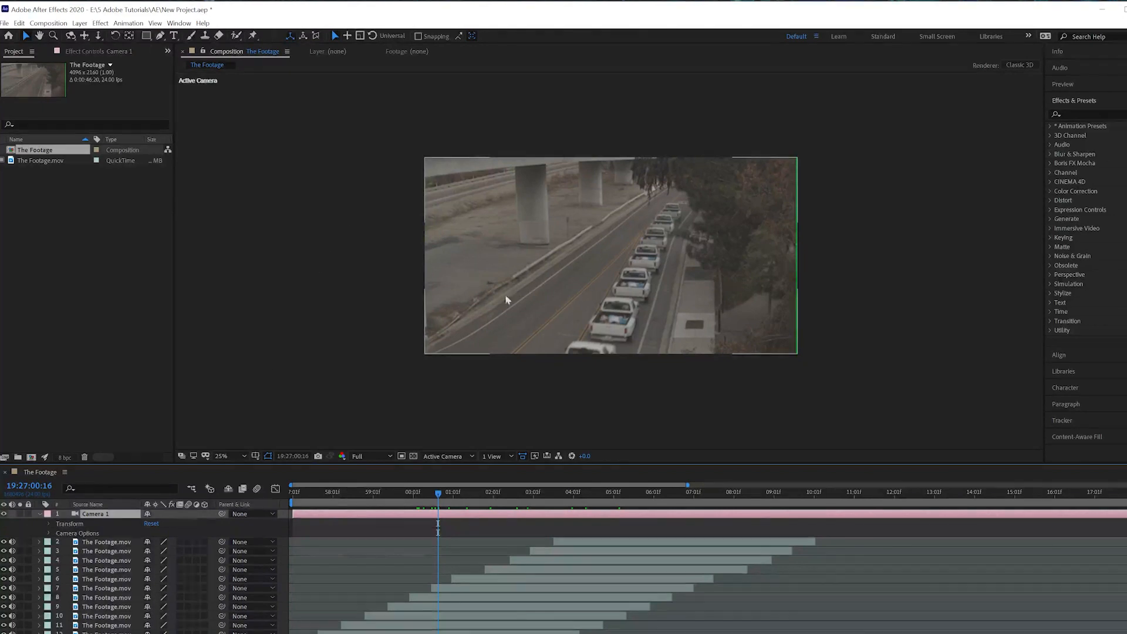
mouse_move(493, 307)
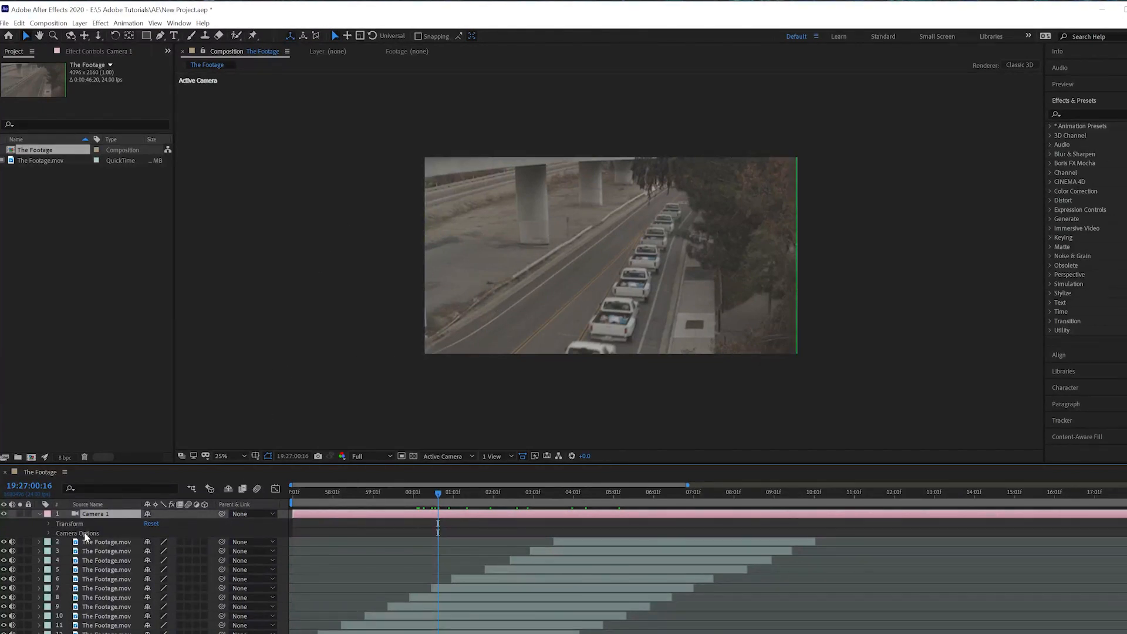
left_click(107, 541)
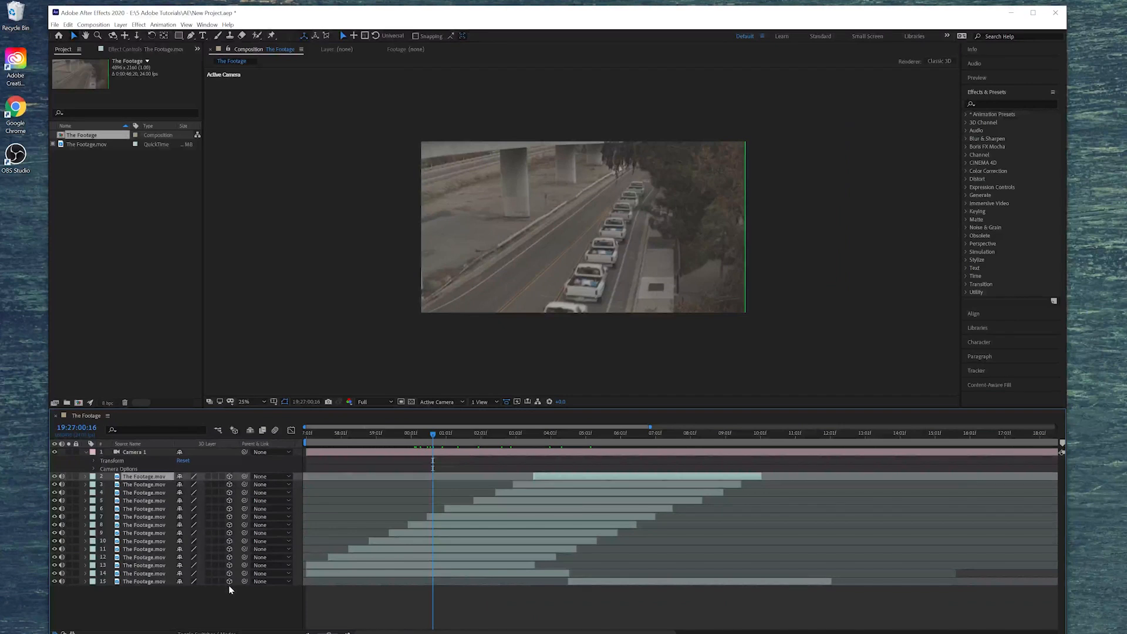
Turn on 3D for all footage layers and show Camera 1's Transform properties.
left_click_drag(431, 437, 359, 436)
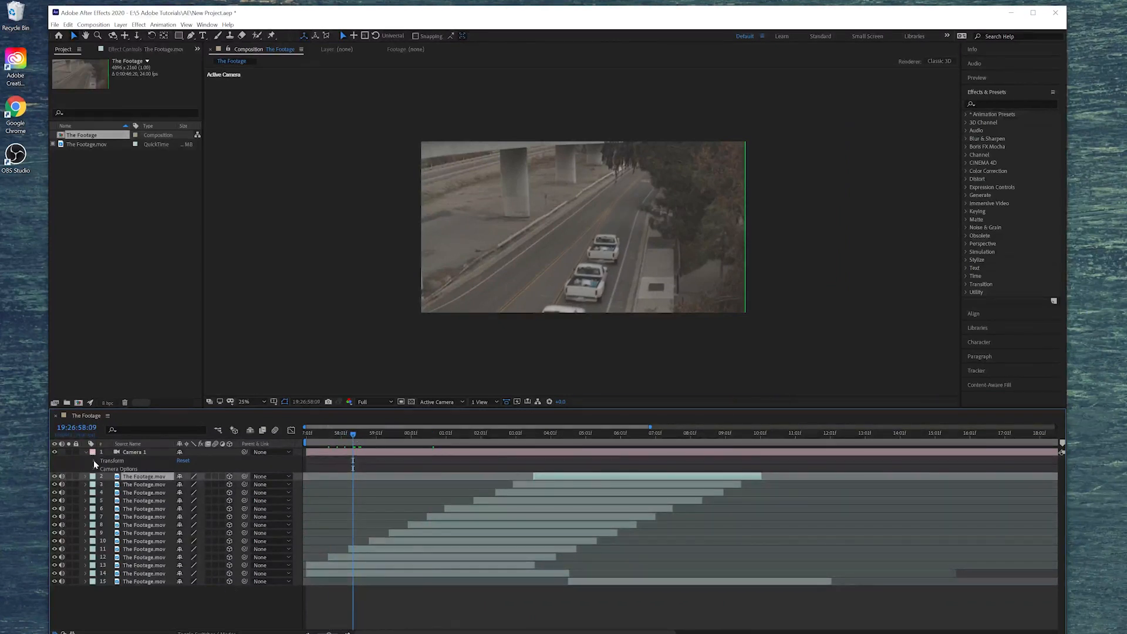
left_click(94, 461)
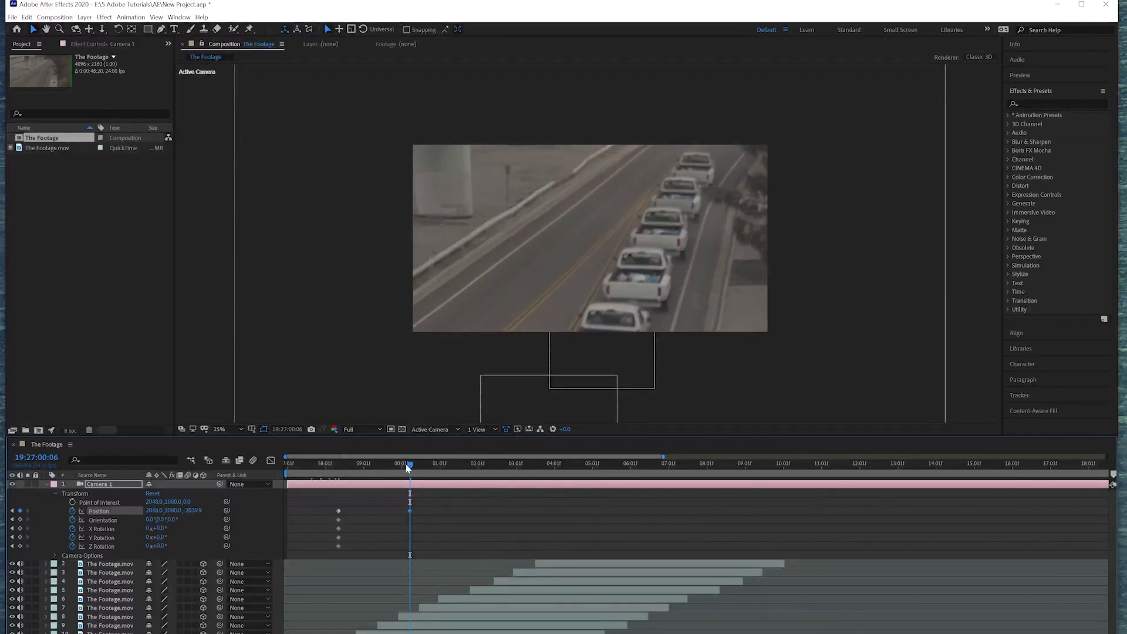
Keyframe Camera 1's X Orientation tilt and scrub to check the angle change.
left_click(337, 463)
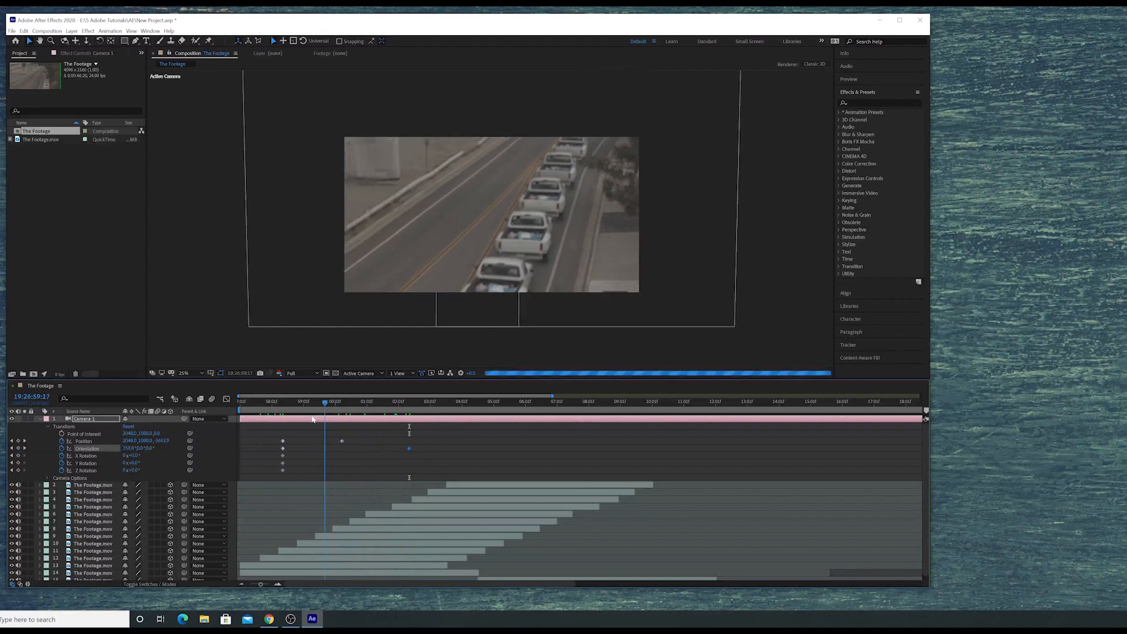
left_click(382, 402)
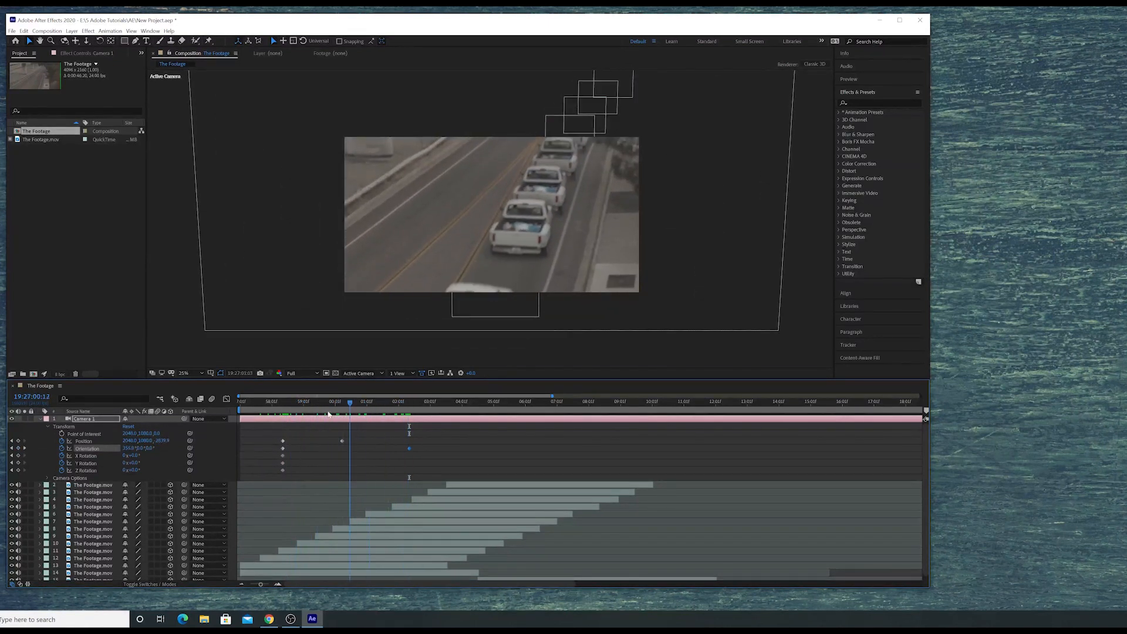
left_click(507, 417)
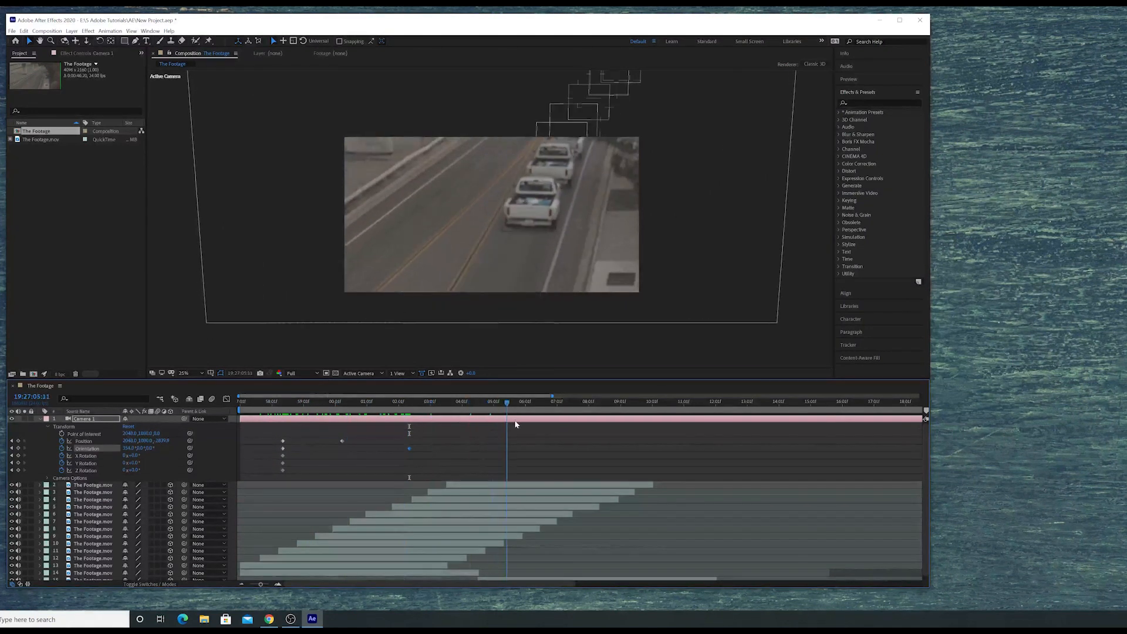
left_click(281, 402)
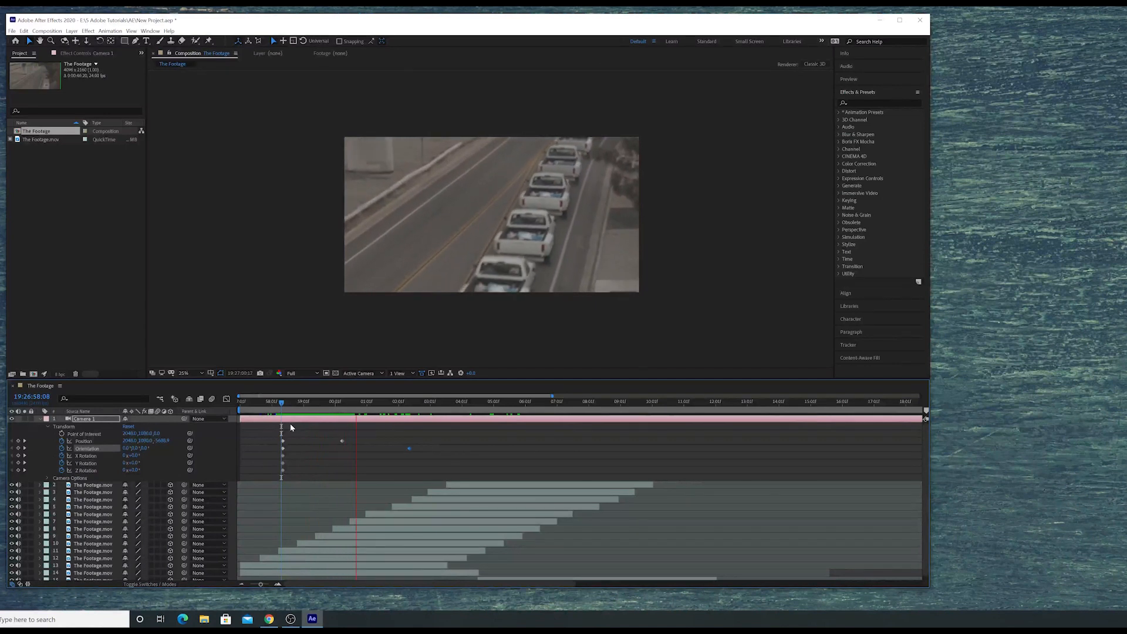
Preview the camera move and shift the first Position and Orientation keyframes to the start.
left_click(383, 401)
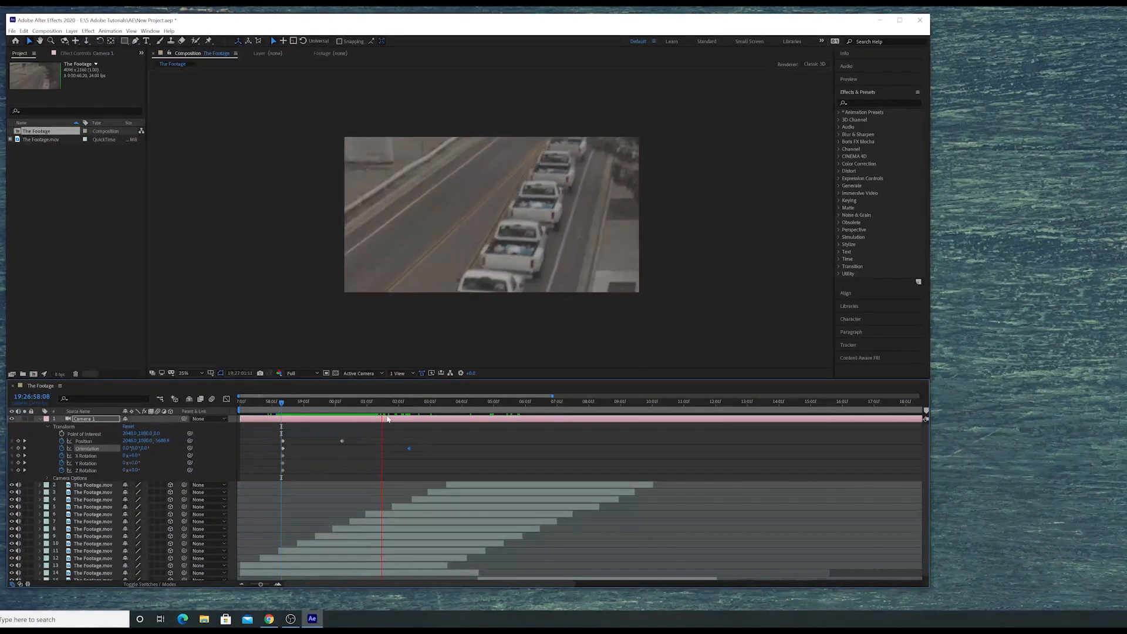
left_click(400, 402)
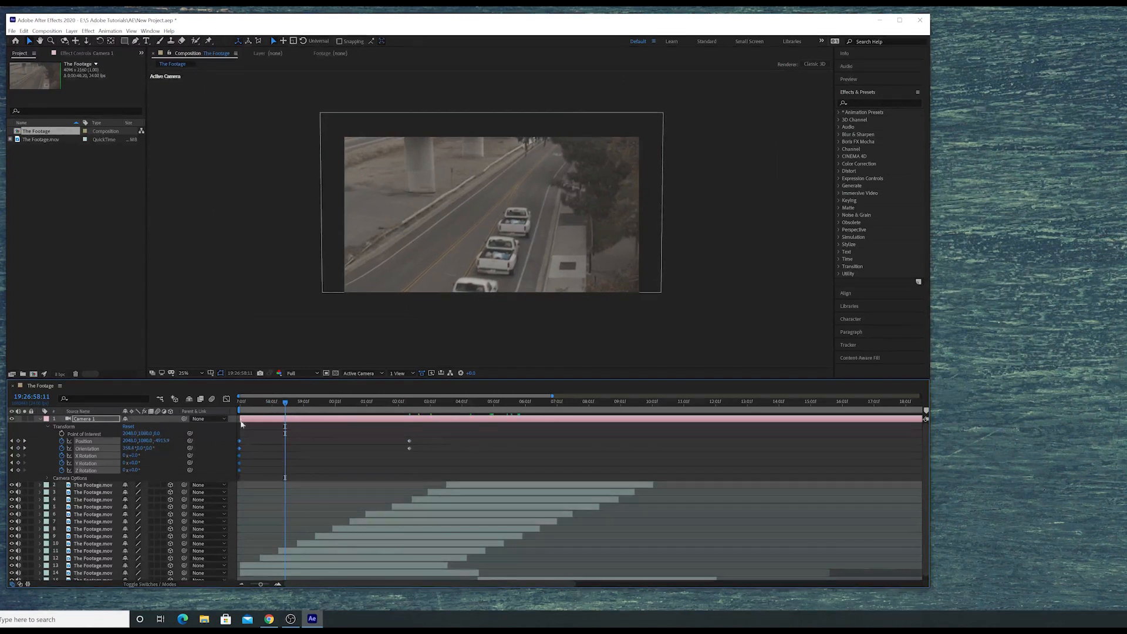
left_click(237, 402)
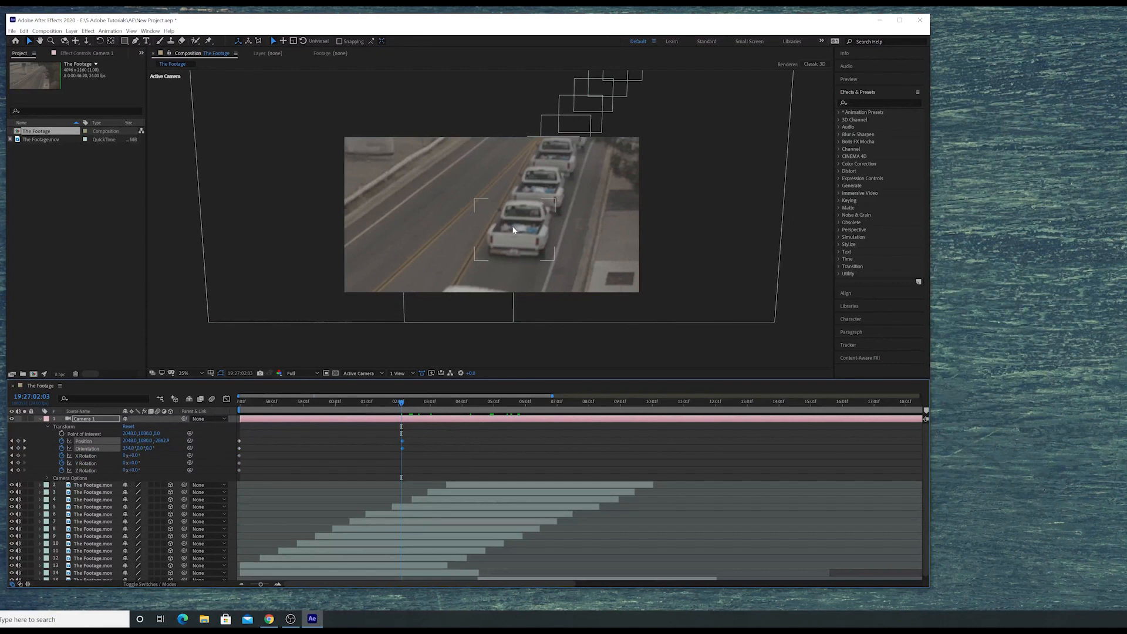
Place the Position and Orientation end keyframes around 02:03.
left_click(453, 403)
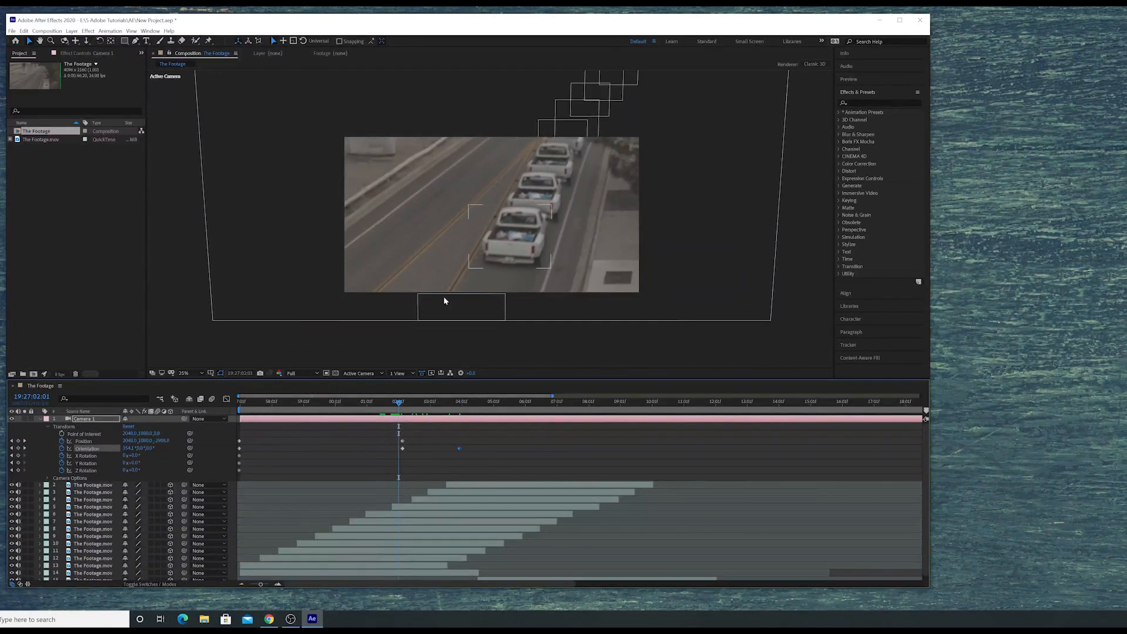
left_click(461, 401)
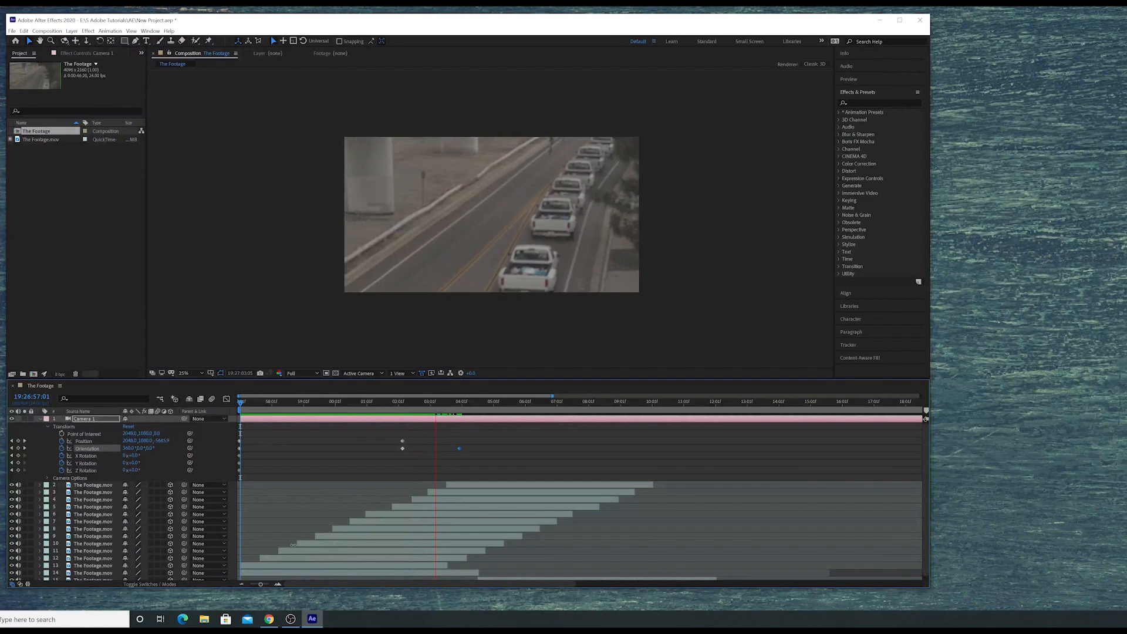
left_click(466, 418)
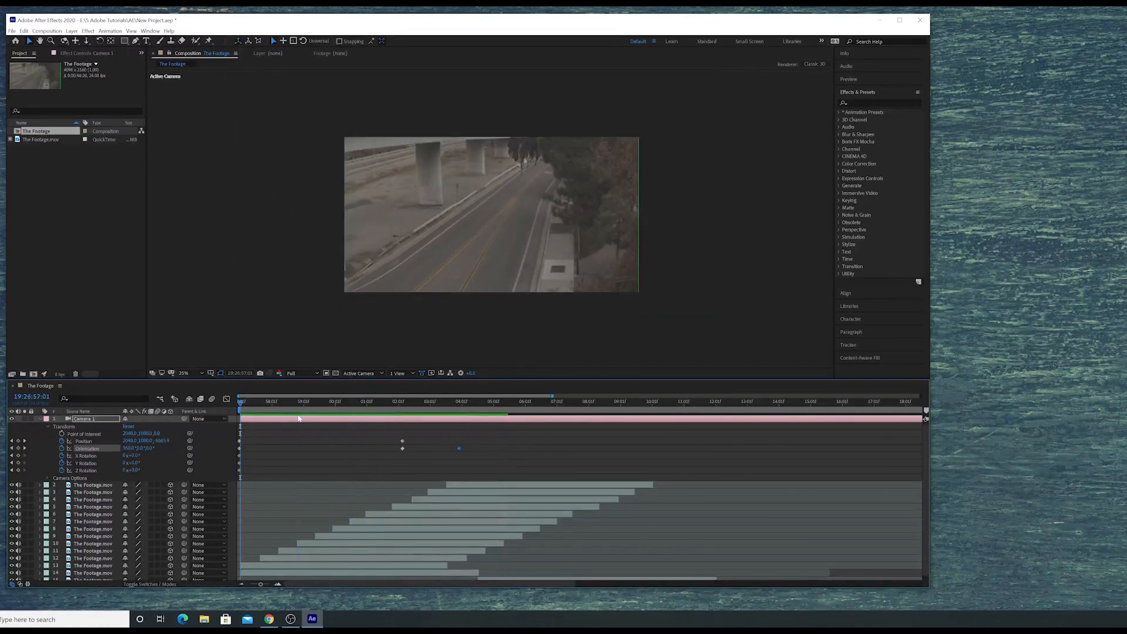
left_click(300, 401)
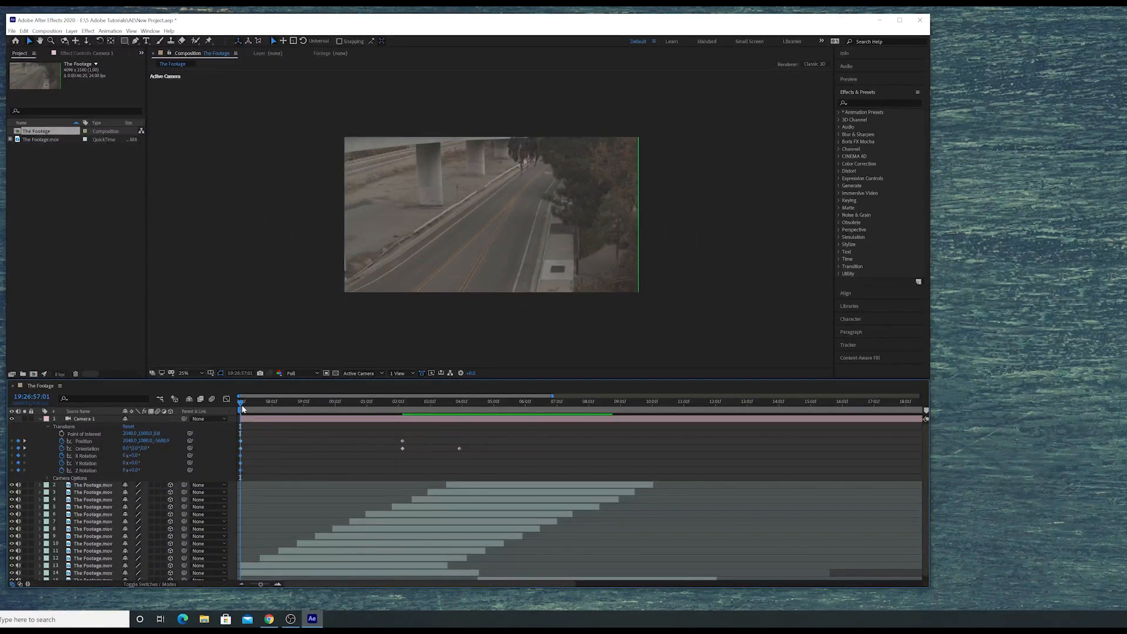
left_click(414, 402)
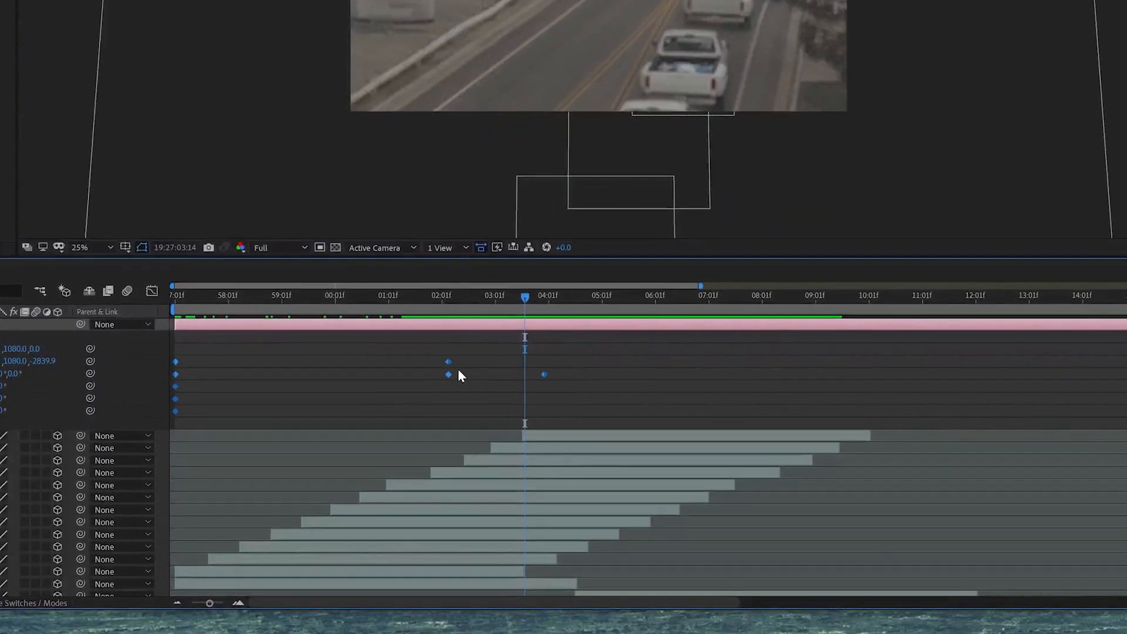
right_click(448, 374)
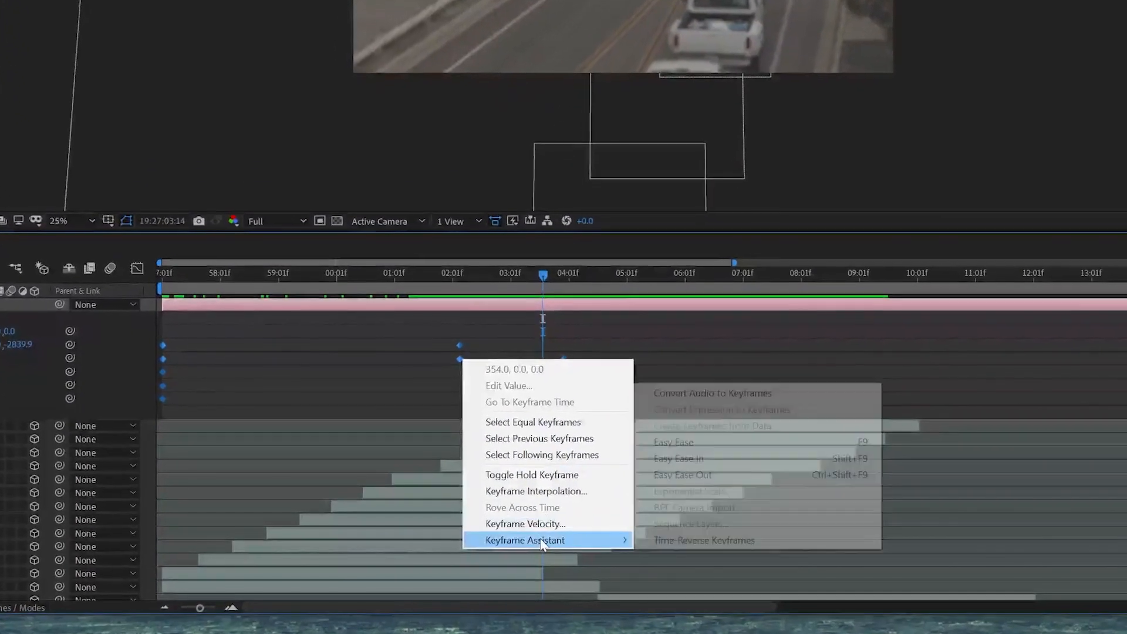
mouse_move(736, 435)
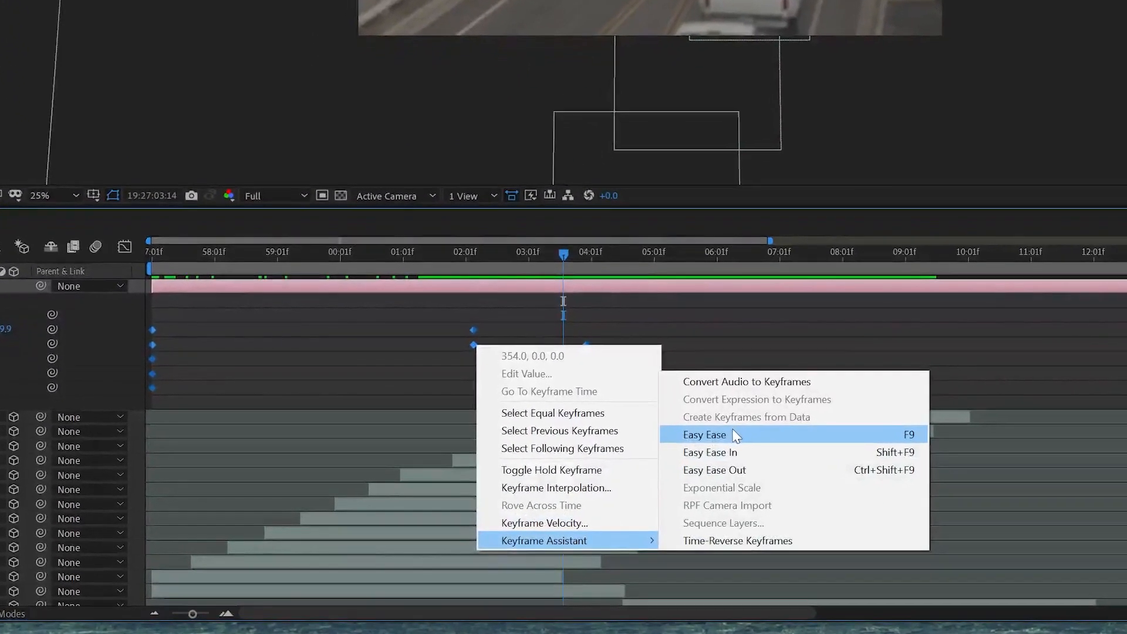
left_click(704, 435)
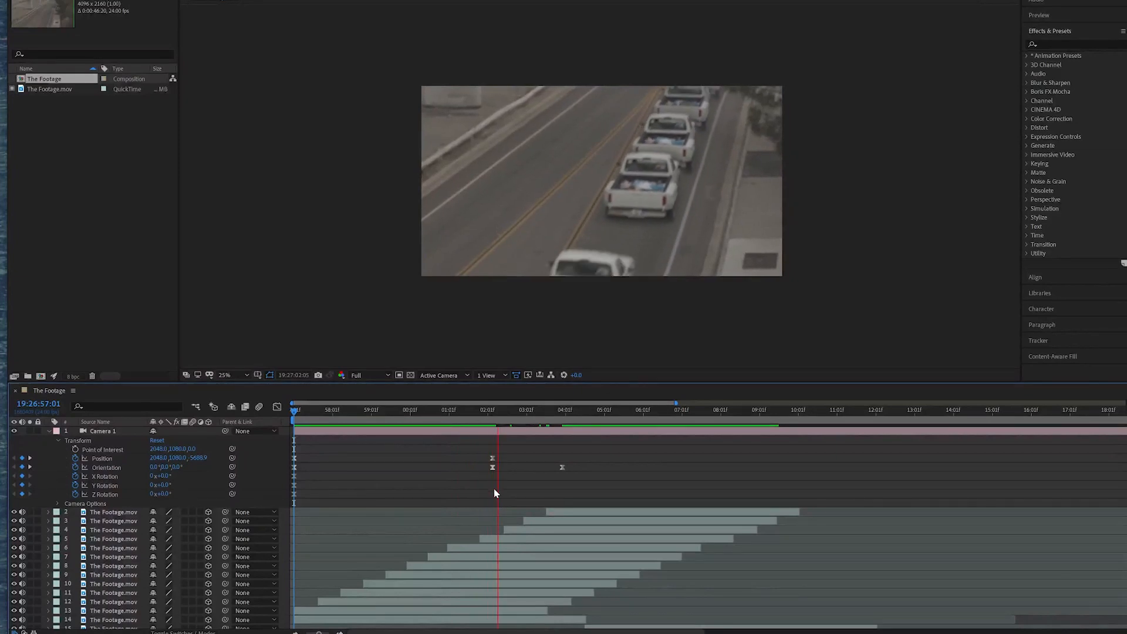
left_click(527, 425)
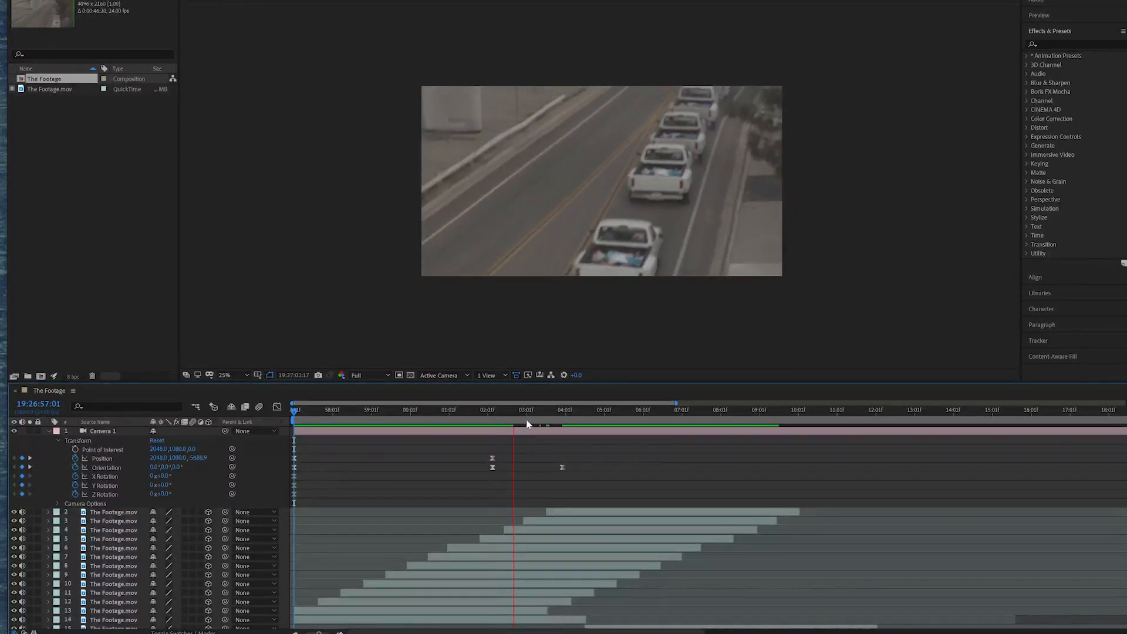
left_click(530, 421)
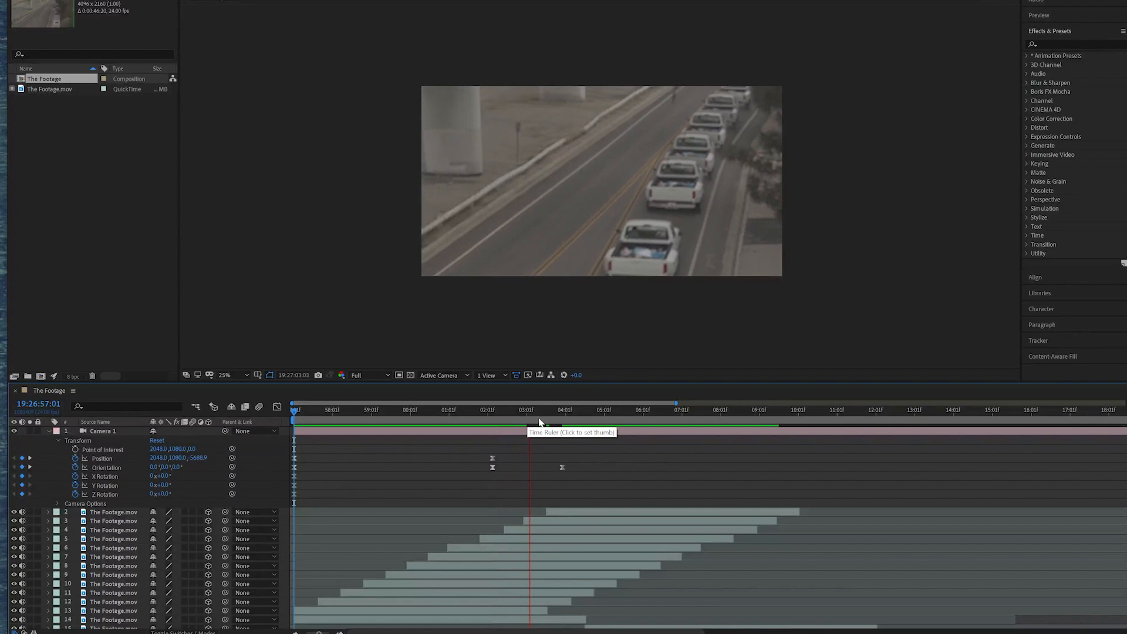
left_click(447, 410)
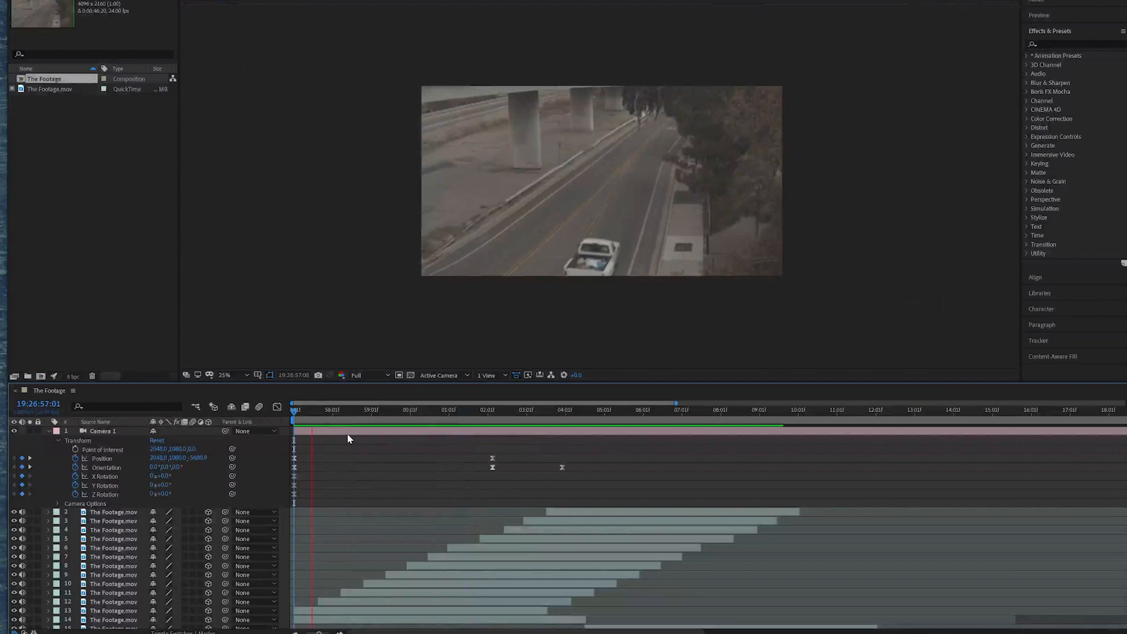
left_click(387, 427)
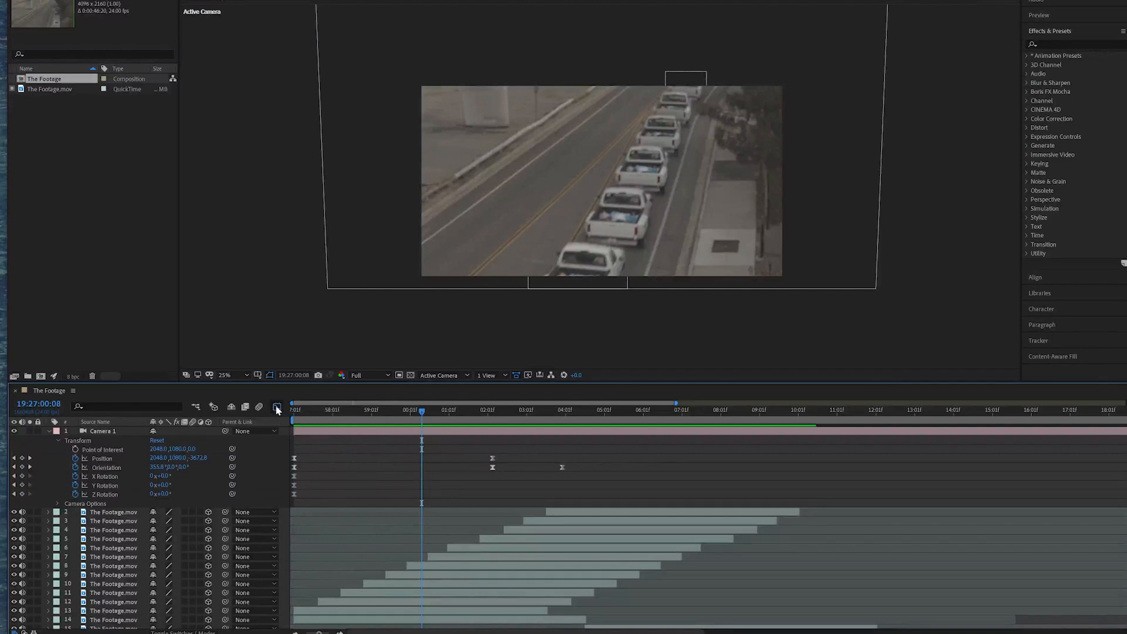
Show Camera 1's Position in the Graph Editor's speed graph and select its last keyframe.
left_click(277, 407)
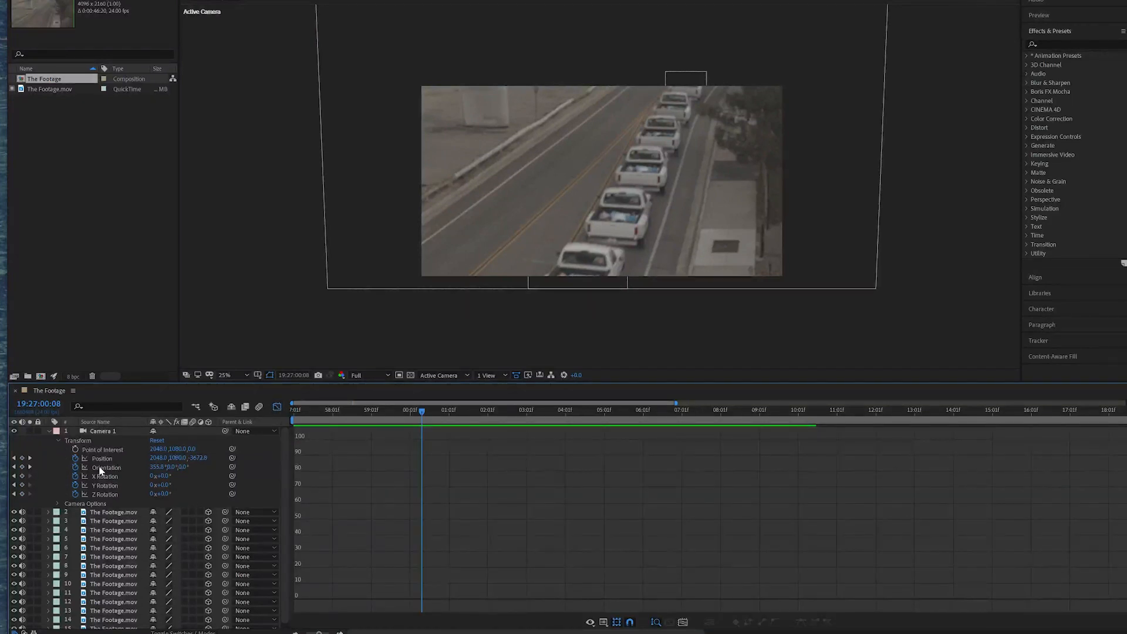
left_click(104, 467)
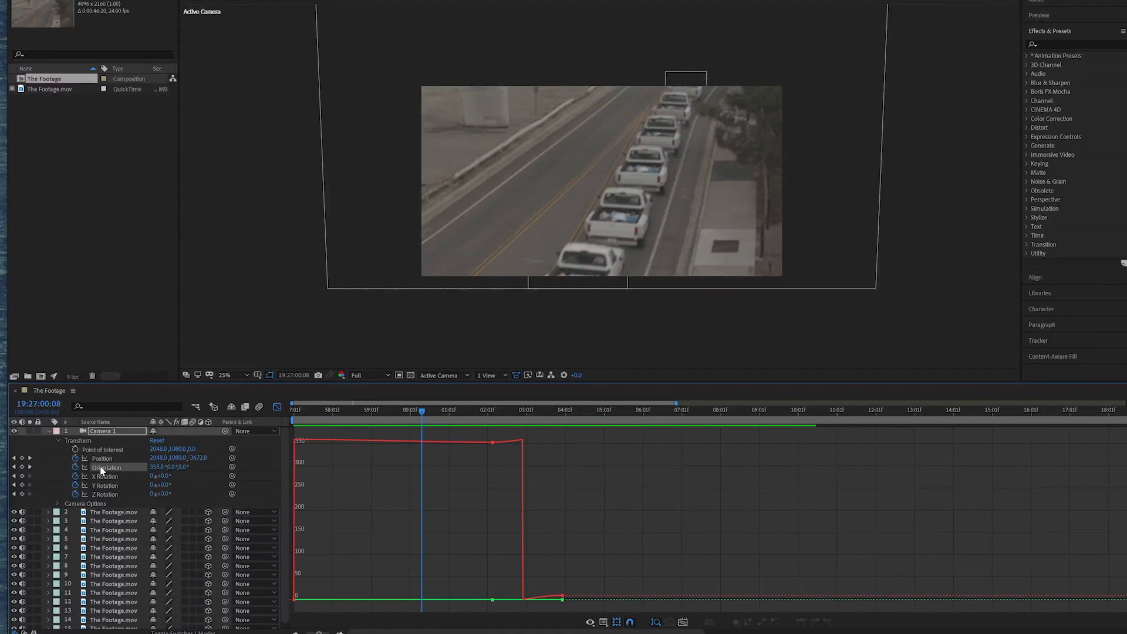
left_click(101, 458)
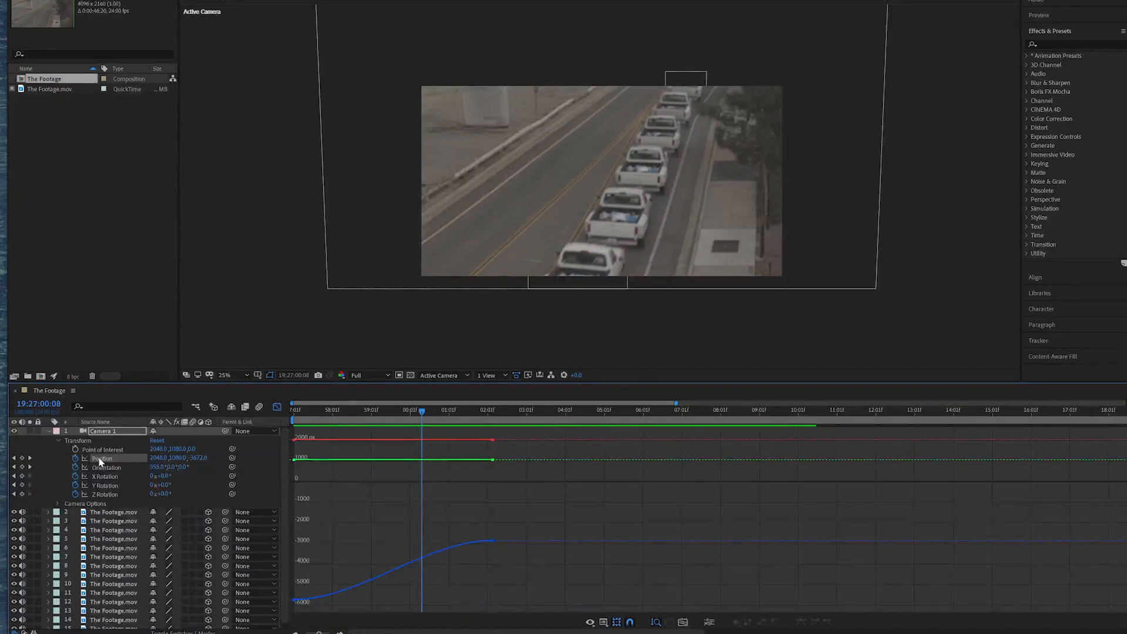
left_click(604, 623)
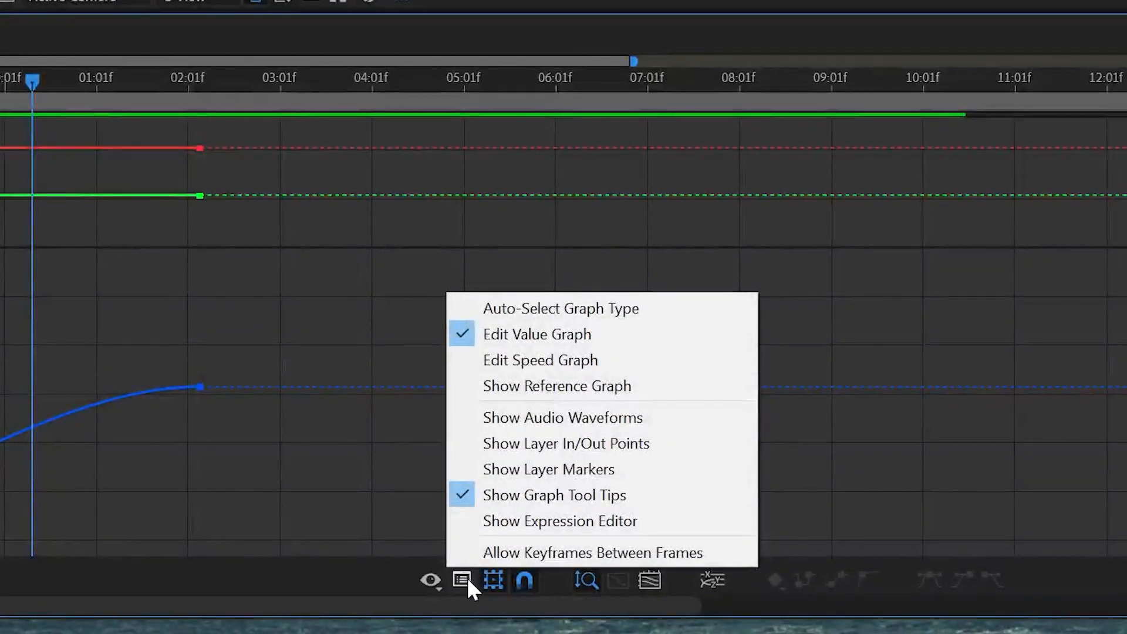
left_click(540, 360)
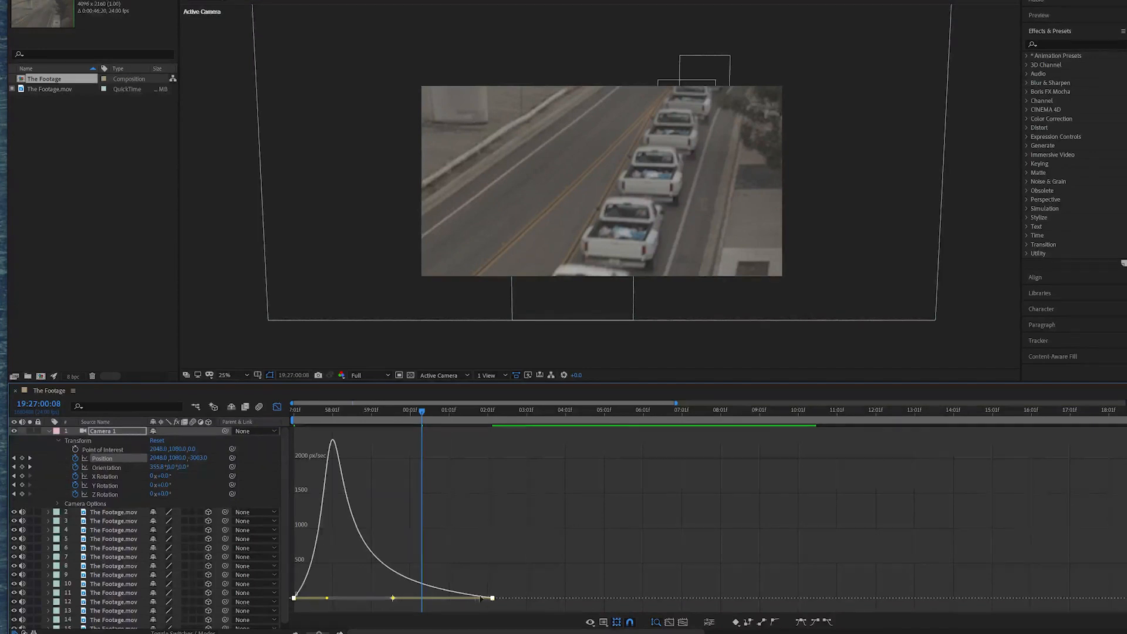
mouse_move(288, 611)
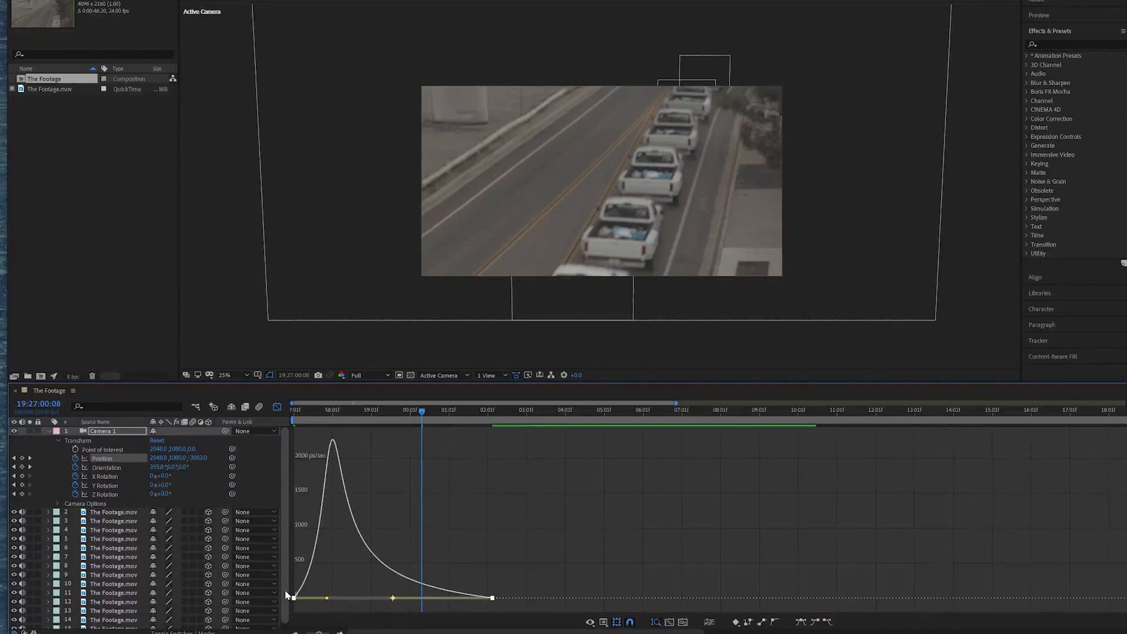
mouse_move(325, 435)
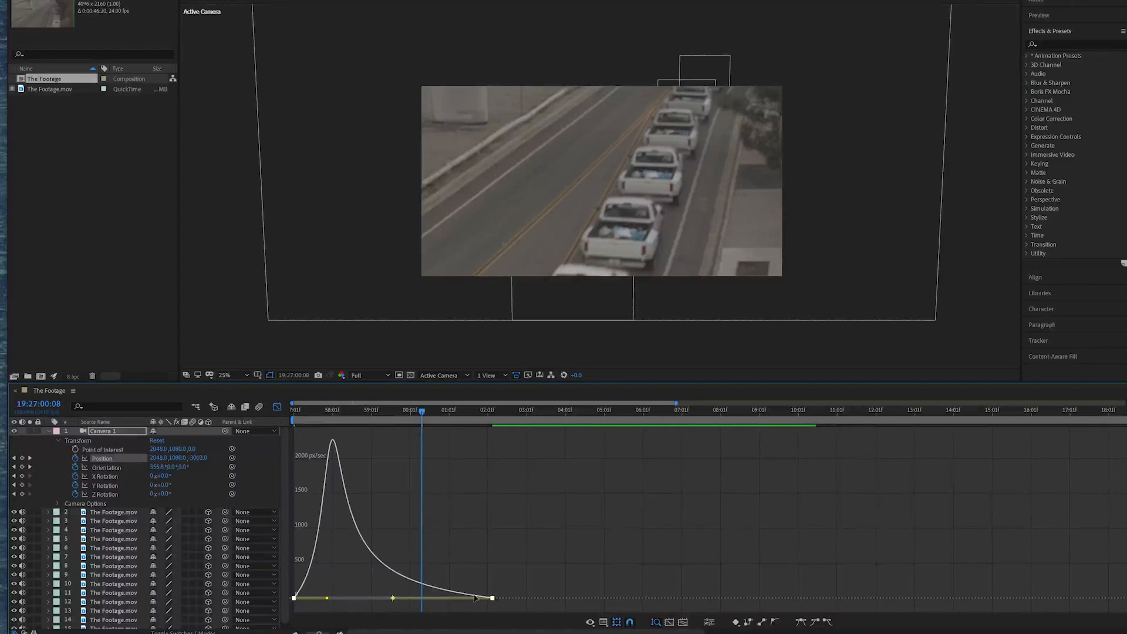
left_click(294, 410)
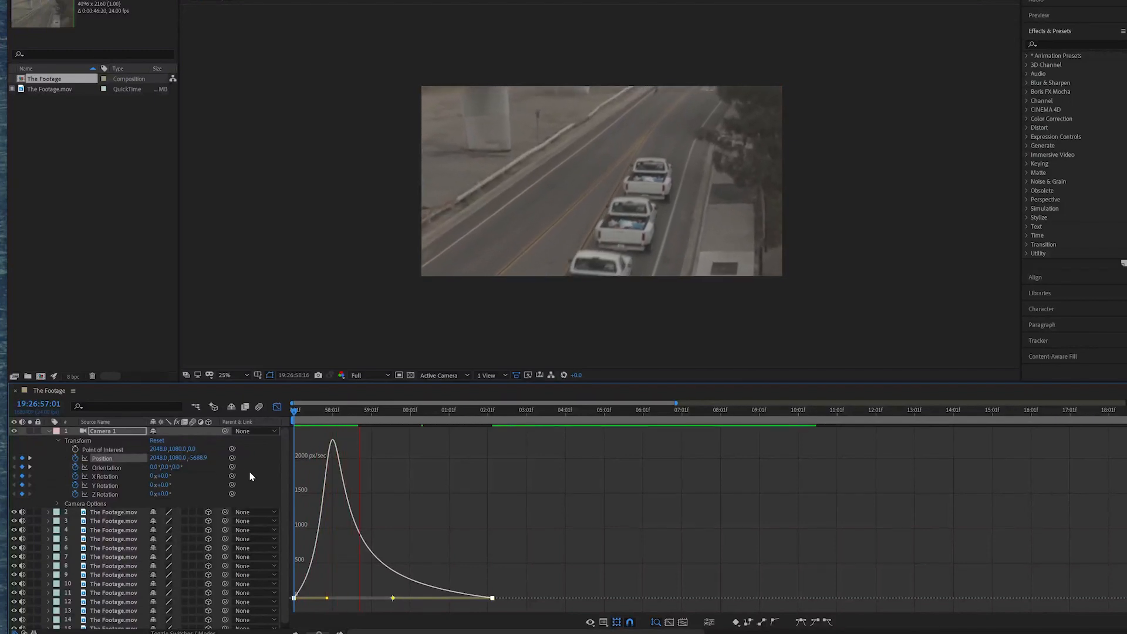
Select the later Orientation keyframe and play the shot from the beginning.
left_click(388, 409)
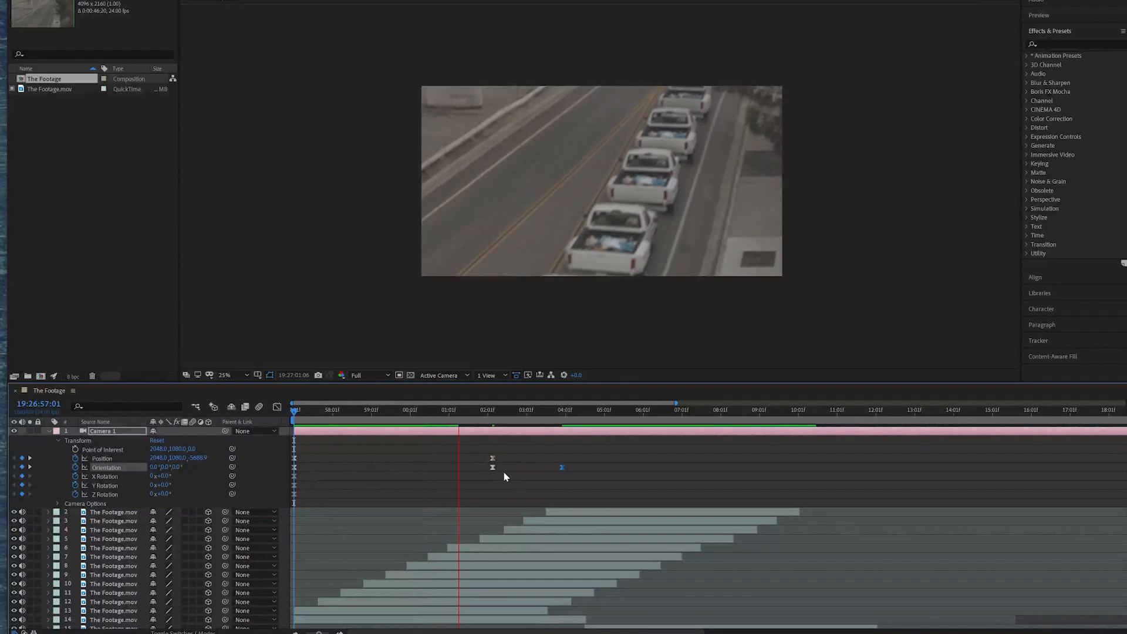
left_click(489, 409)
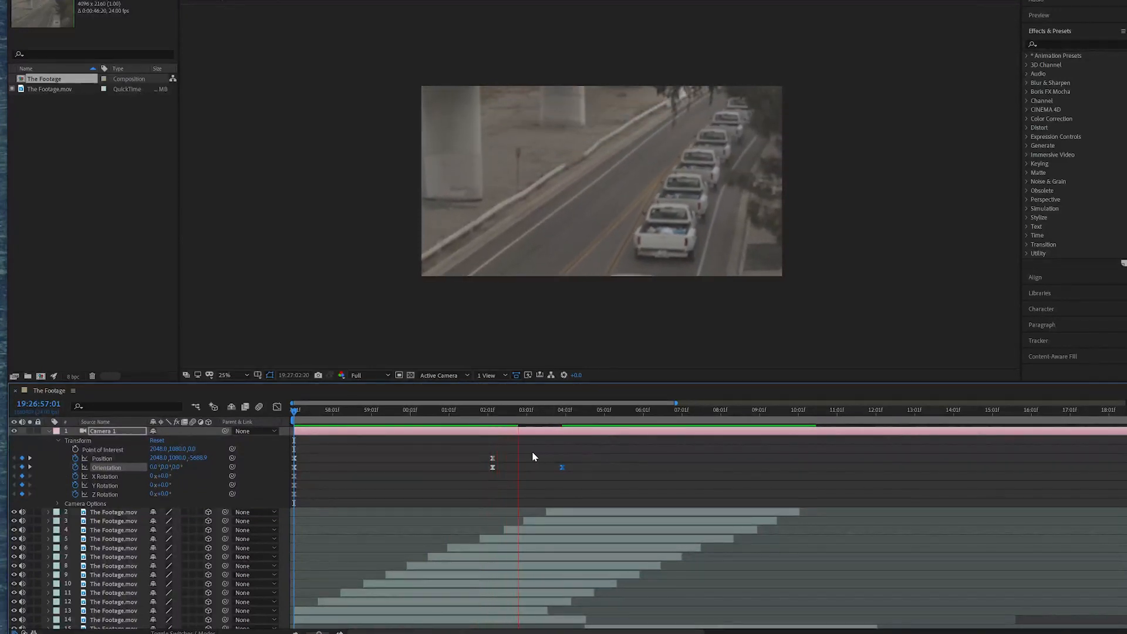
left_click(547, 410)
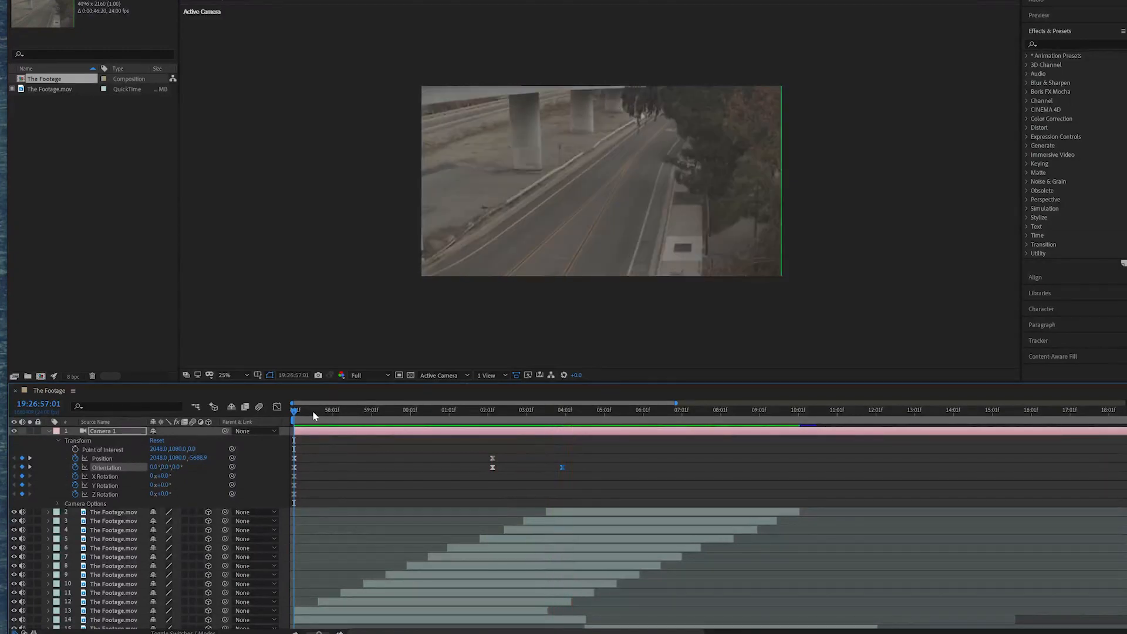
left_click(341, 409)
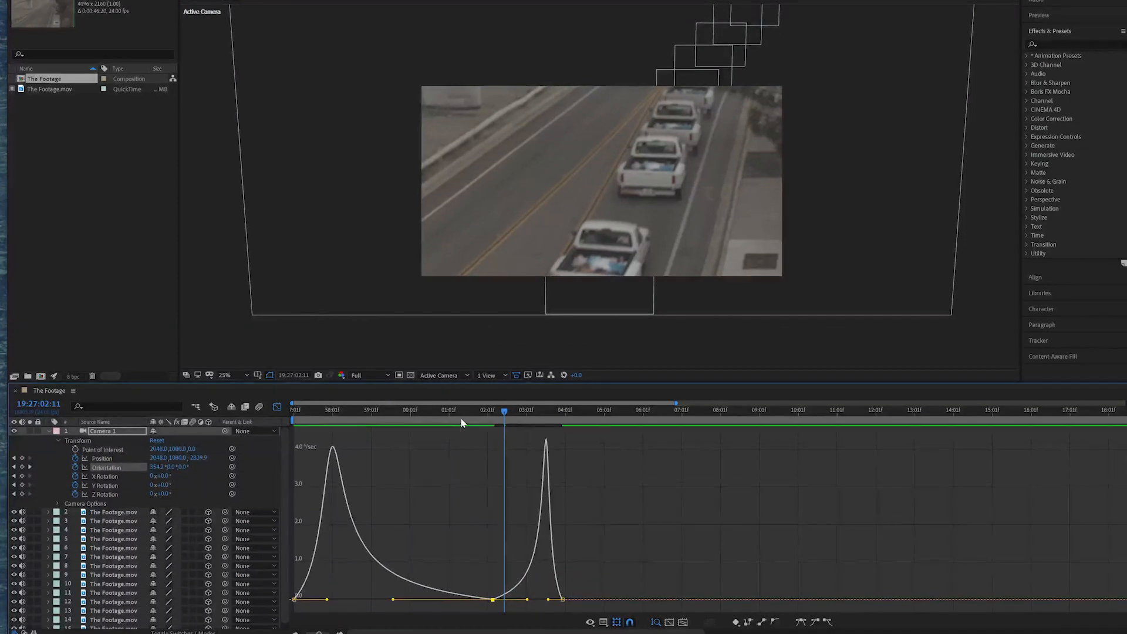
Scrub the timeline to check the reshaped camera tilt timing.
left_click(445, 411)
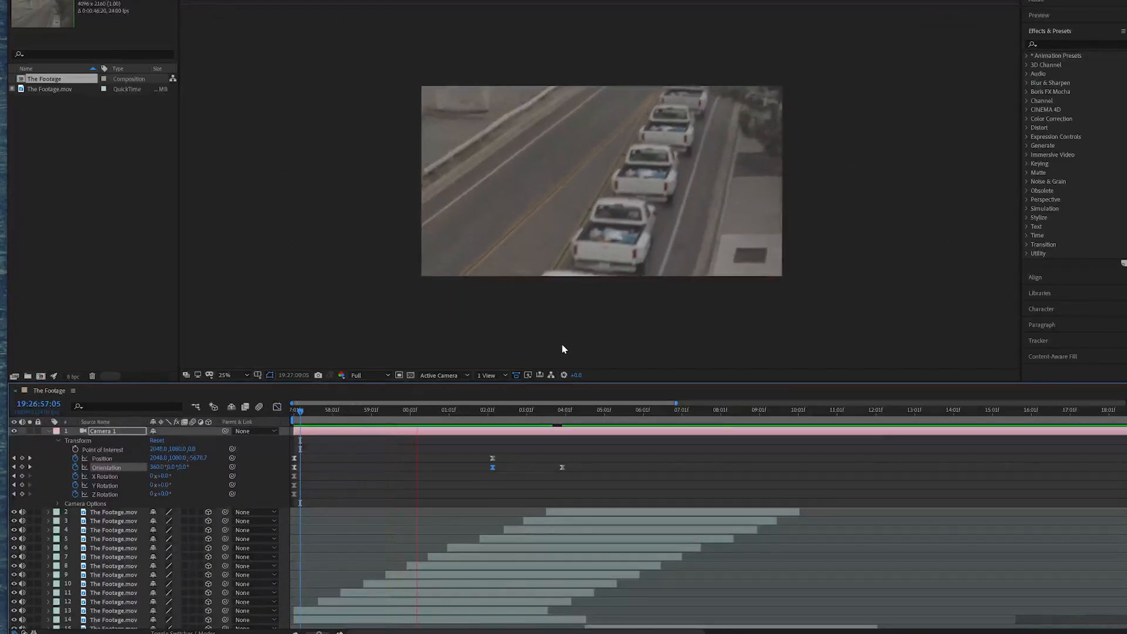
Drag Camera 1's last Orientation keyframe to about 07:01f.
left_click(496, 410)
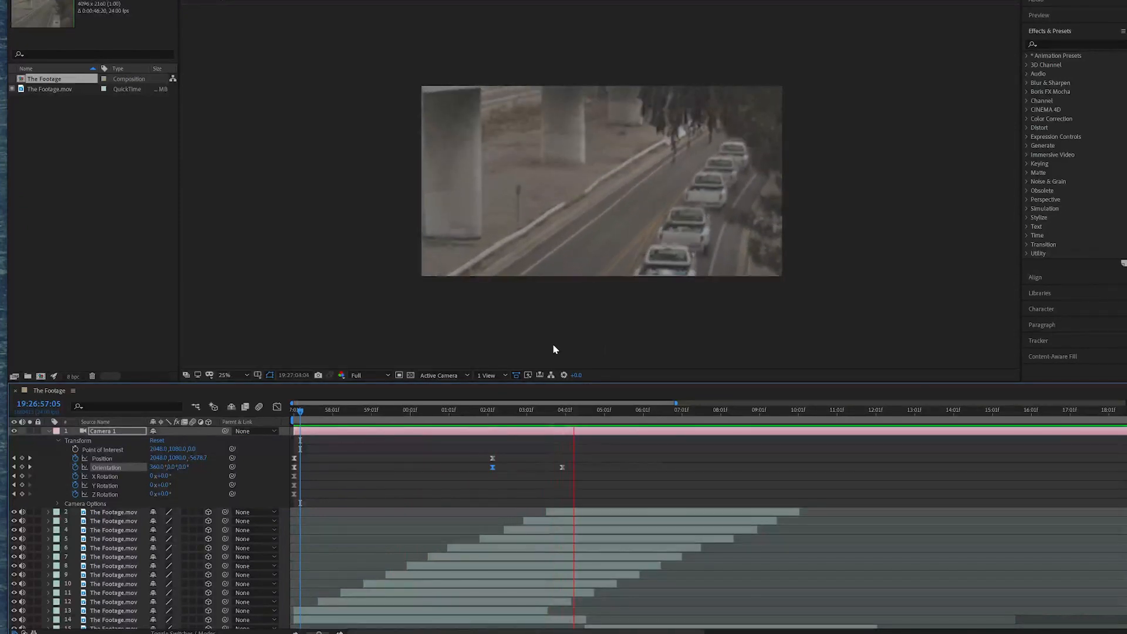
left_click(384, 412)
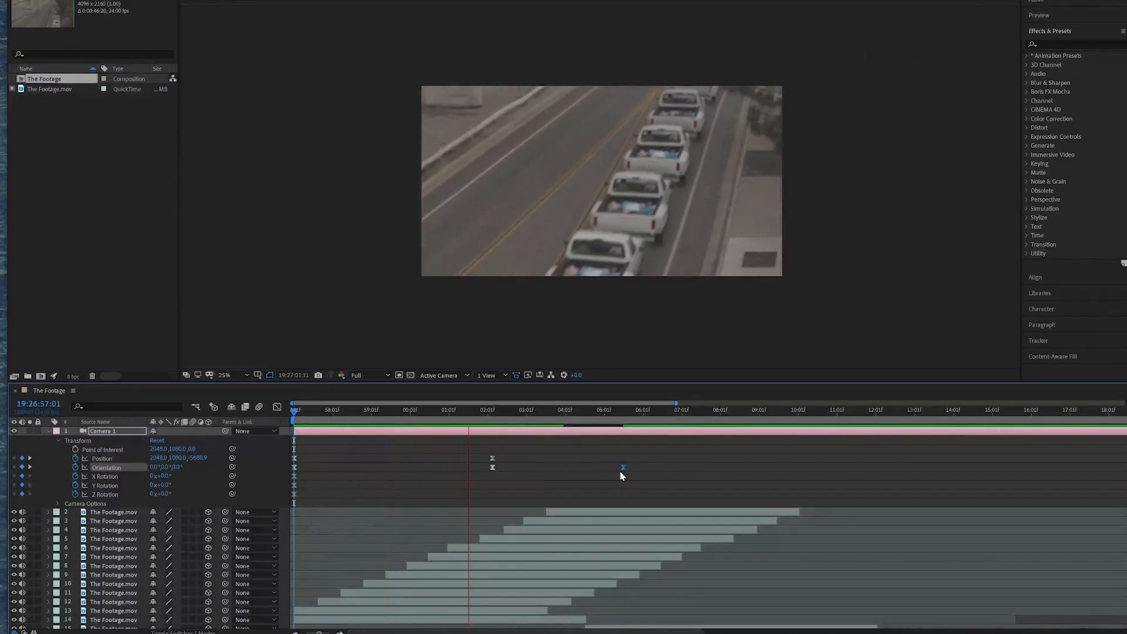
left_click(548, 421)
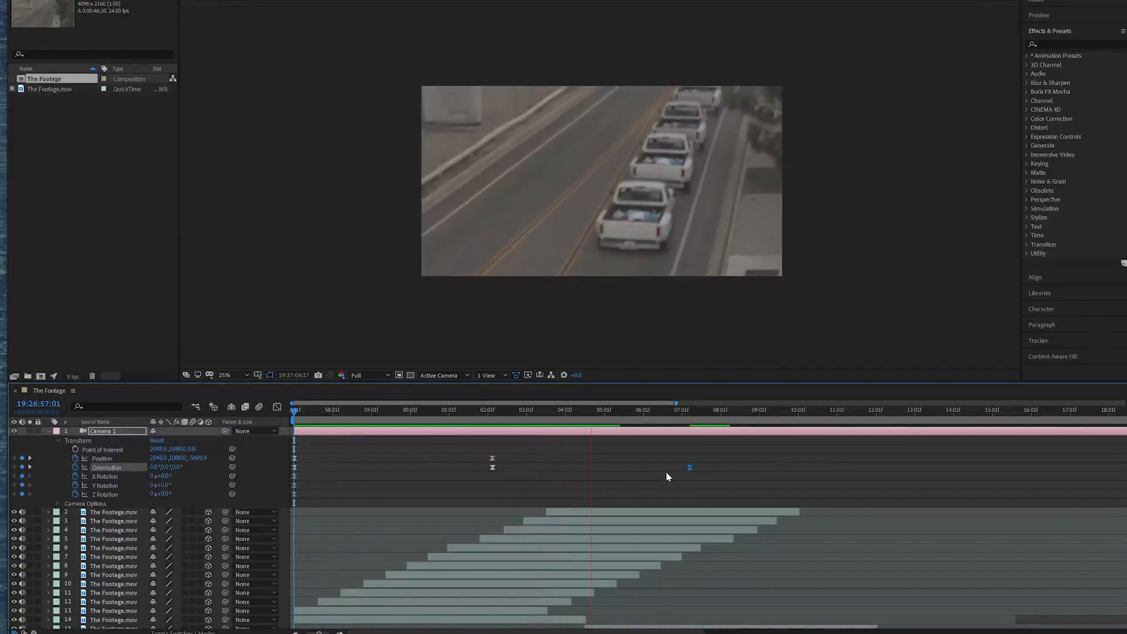
left_click(675, 411)
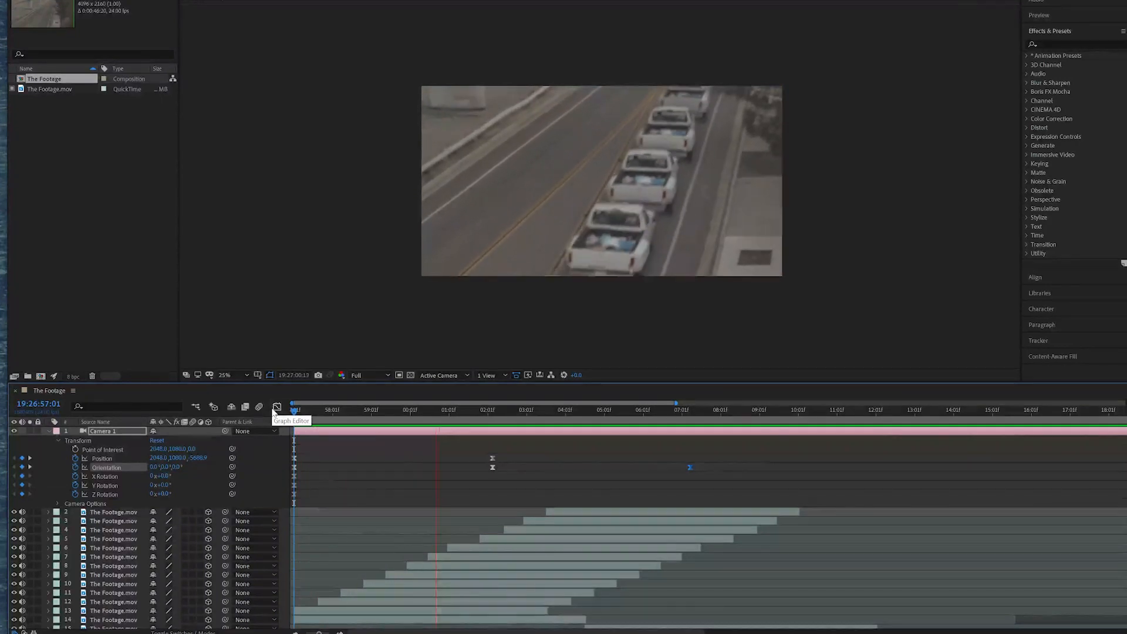
Return to the first frame of the road shot and magnify the viewer to 50%.
left_click(514, 418)
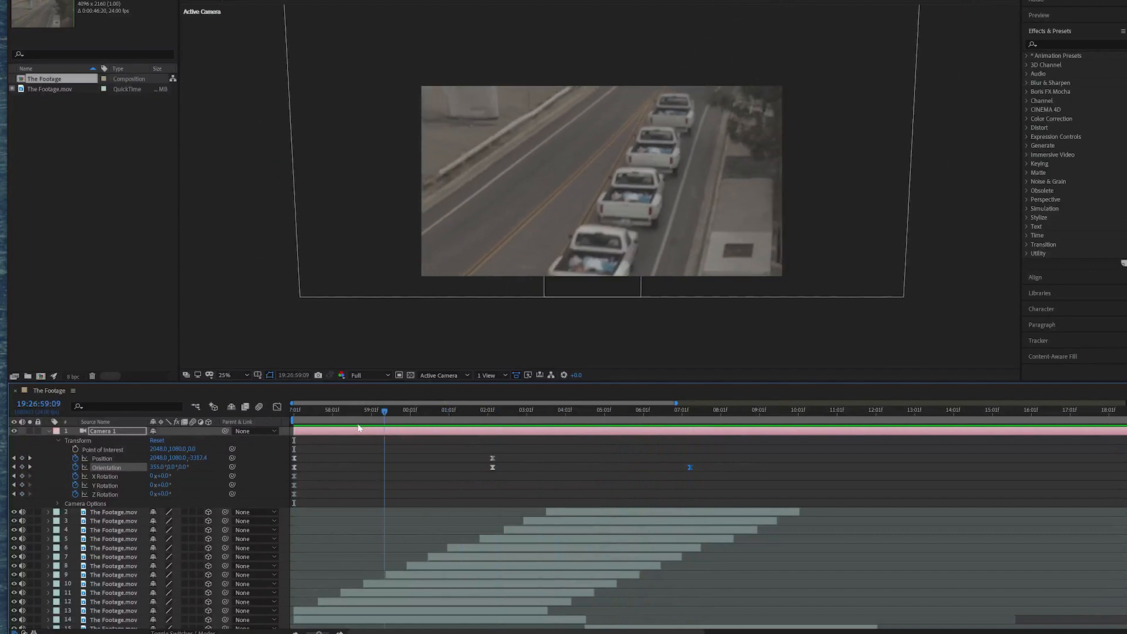
left_click(293, 411)
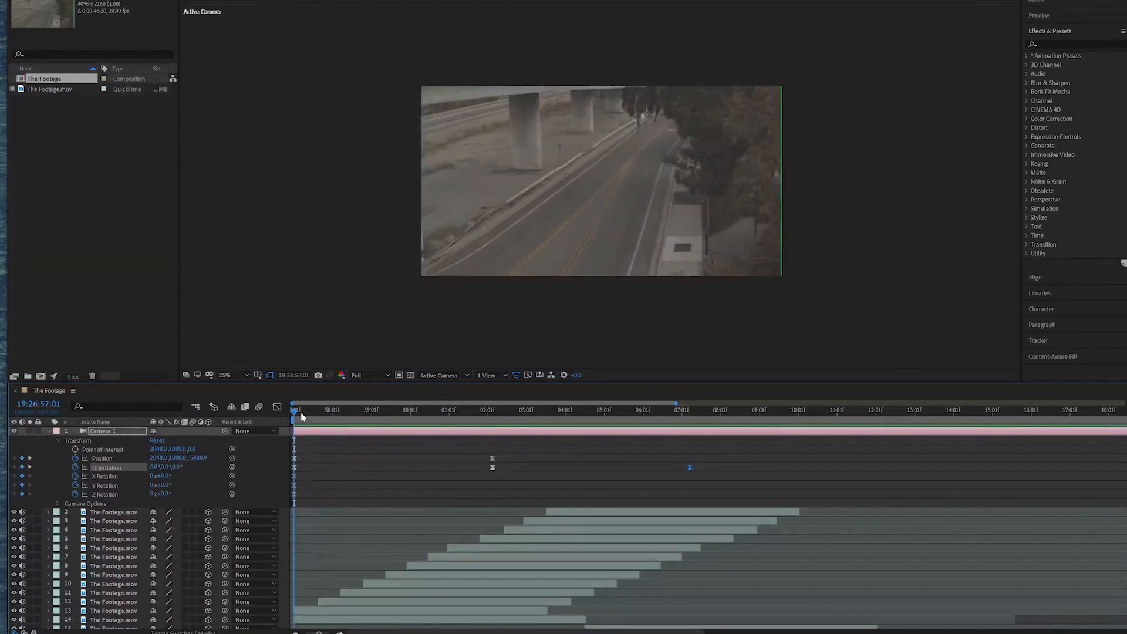
mouse_move(300, 415)
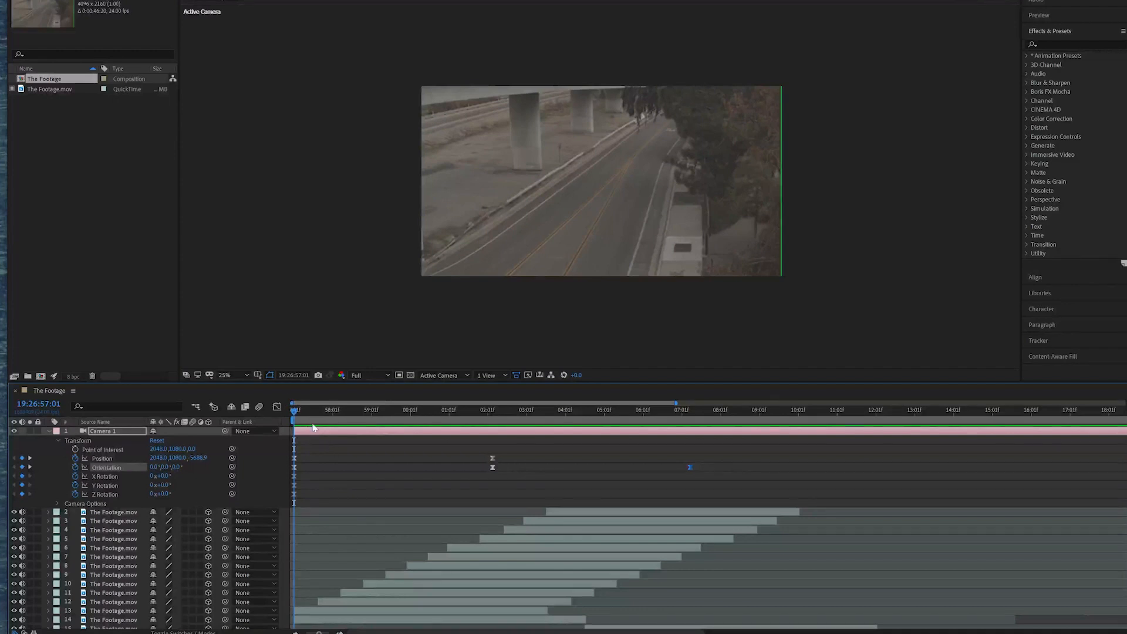
mouse_move(403, 329)
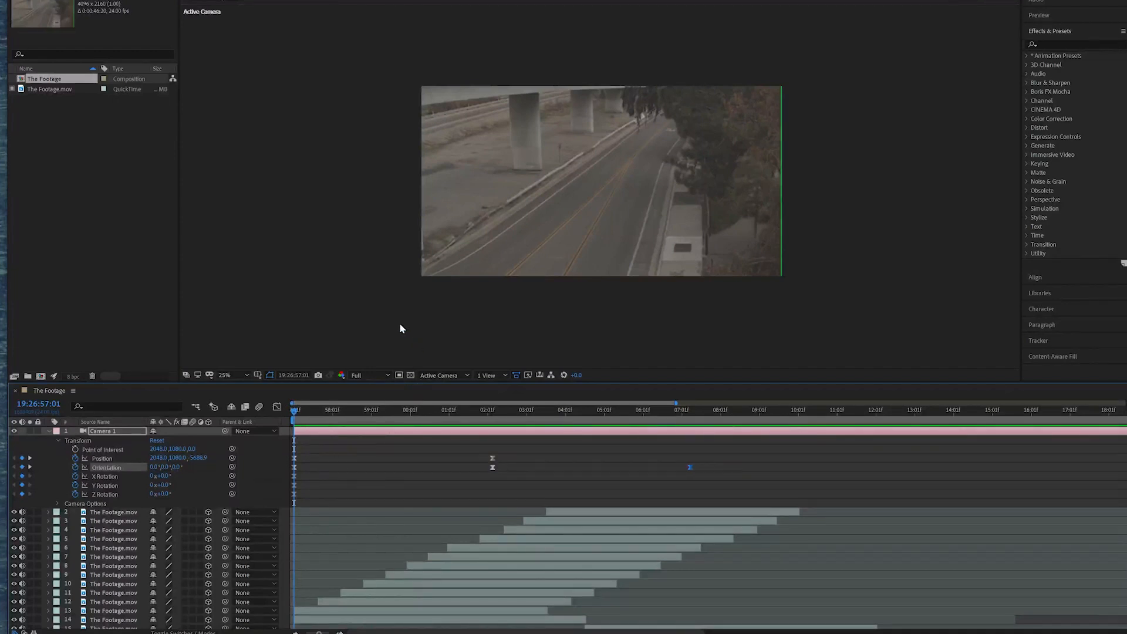
left_click(225, 375)
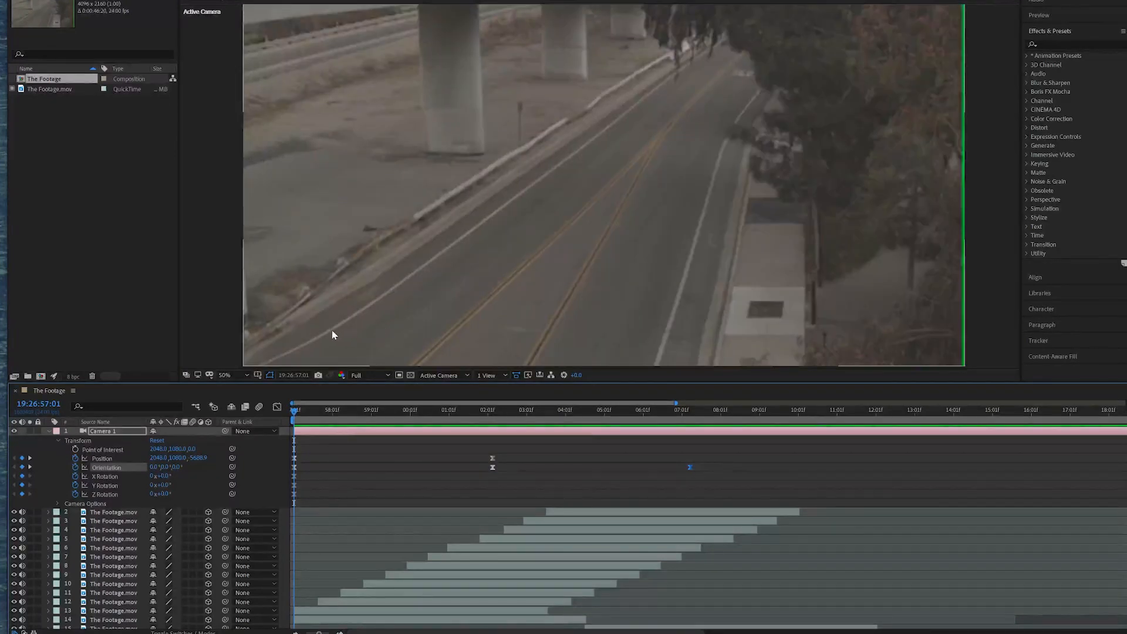